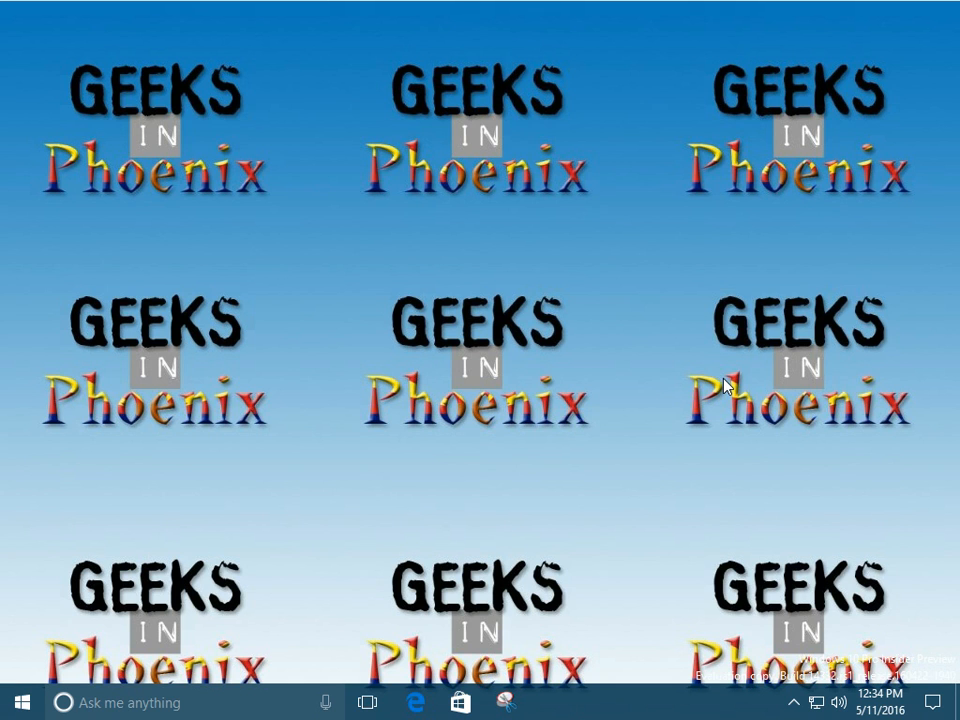
mouse_move(450, 410)
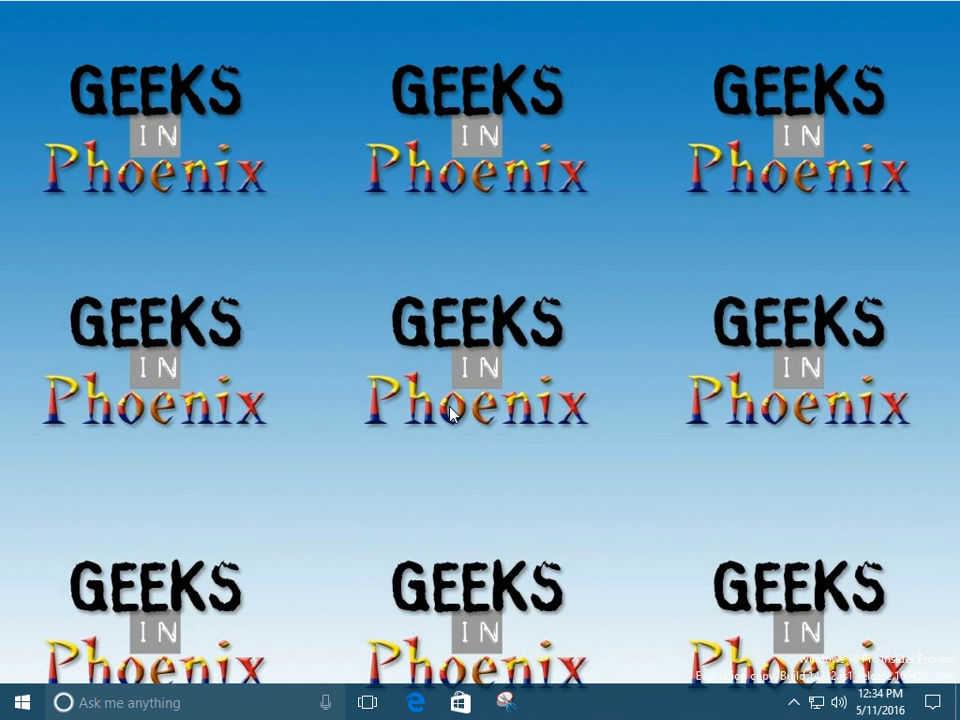
Close the System information window and bring up the Win+X menu from the Start button
left_click(553, 701)
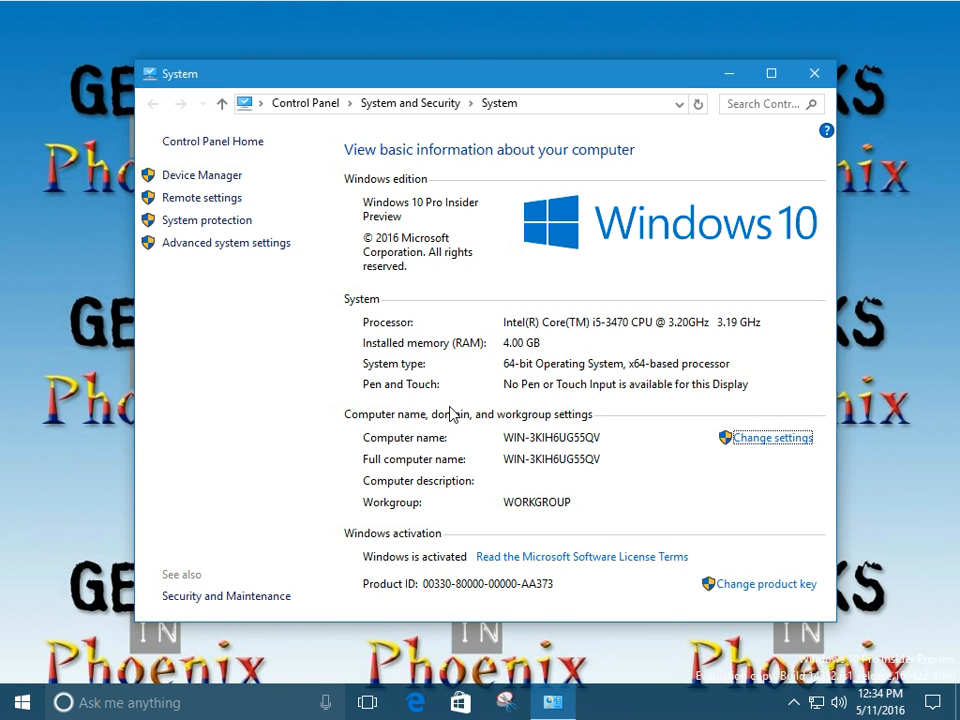
mouse_move(820, 78)
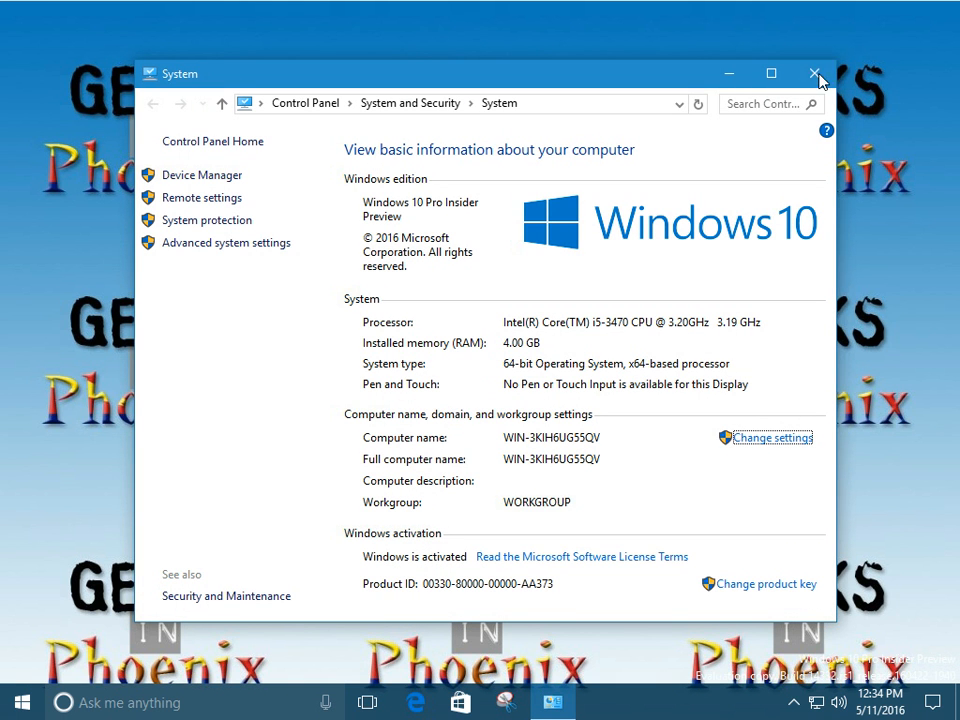
left_click(813, 74)
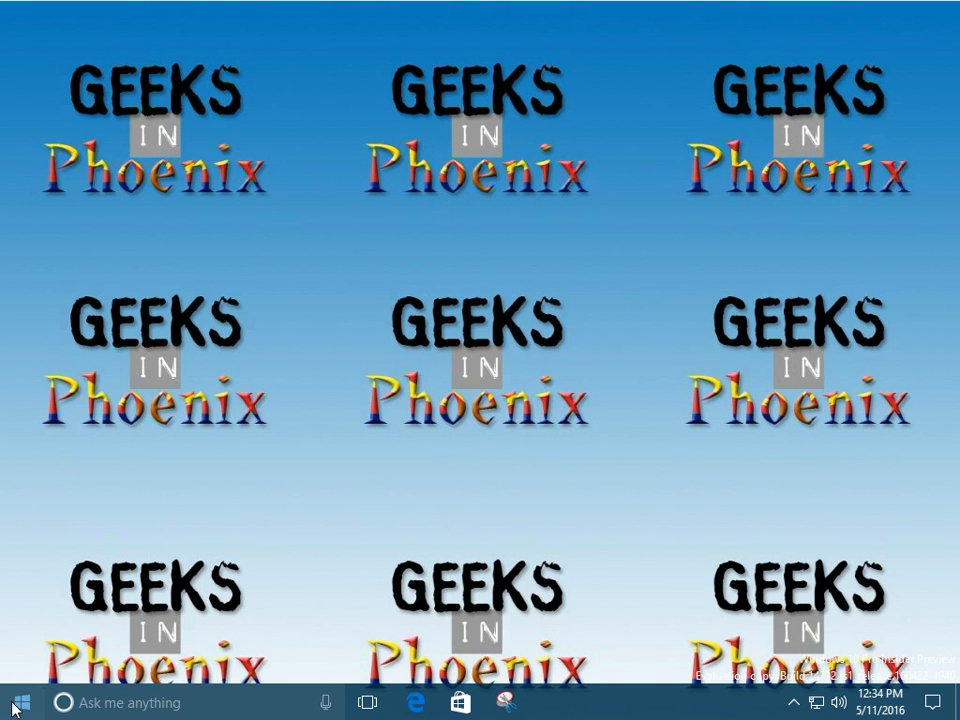
right_click(14, 703)
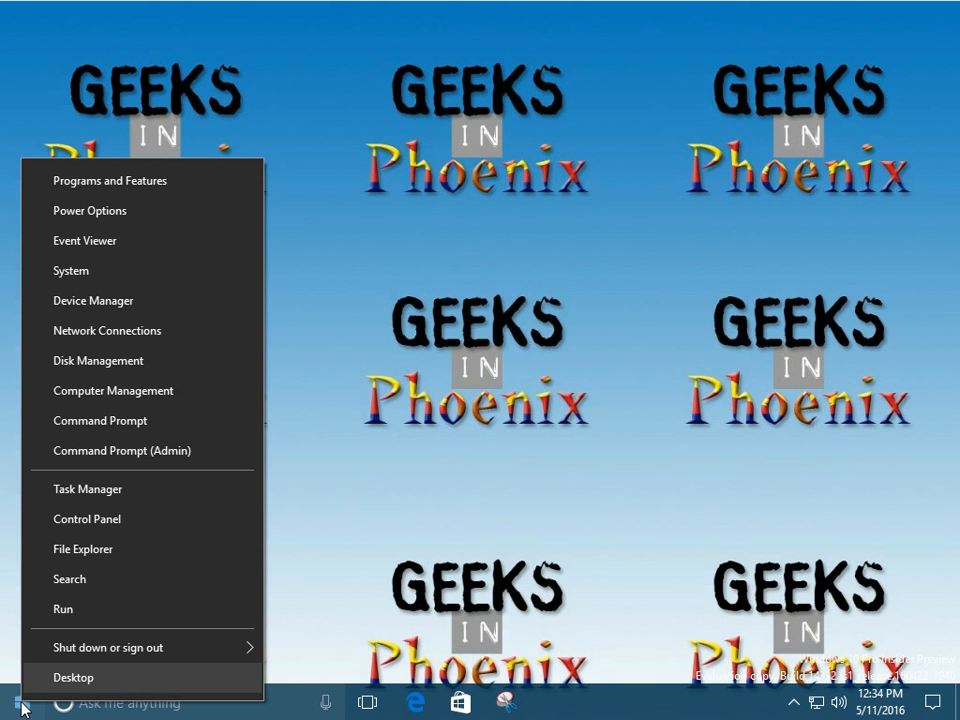
mouse_move(118, 360)
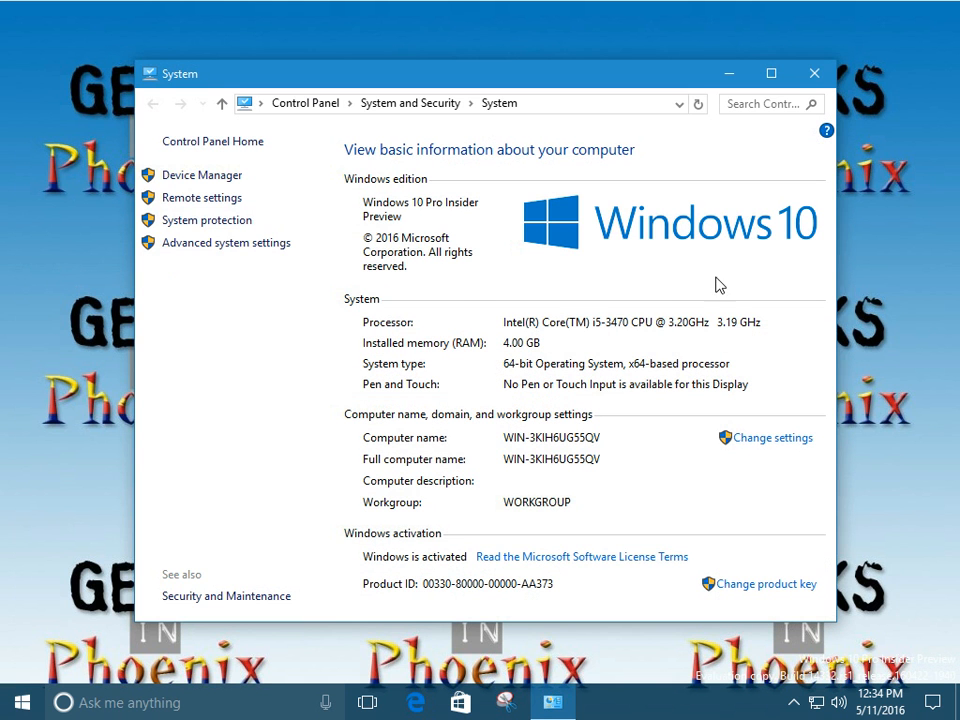
left_click(814, 73)
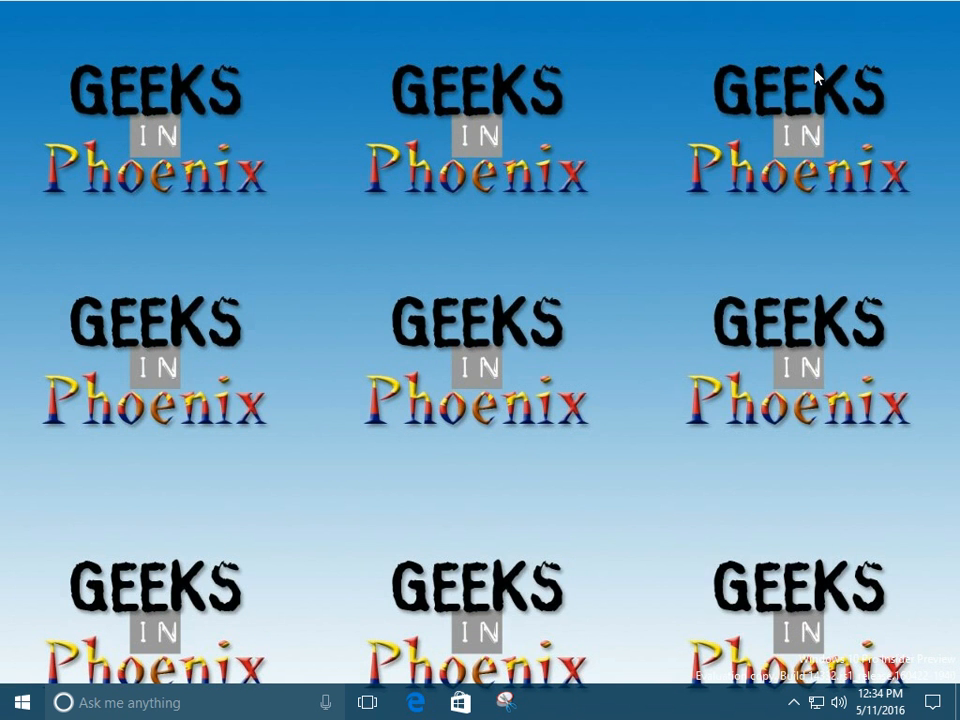
mouse_move(455, 372)
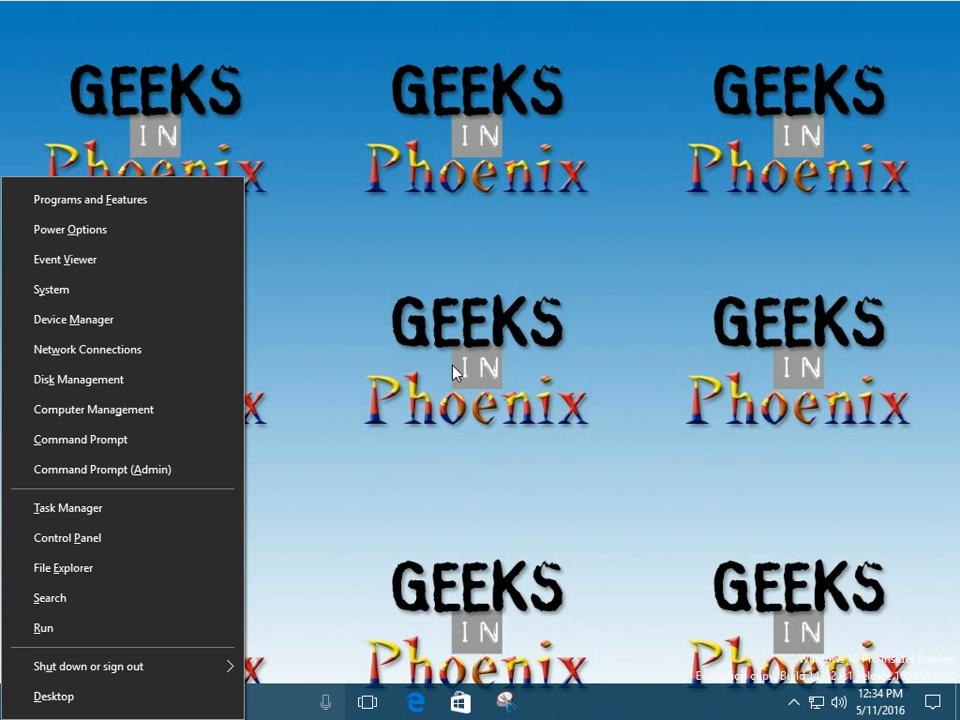
Choose System from the Win+X menu to reopen the System information page
left_click(51, 289)
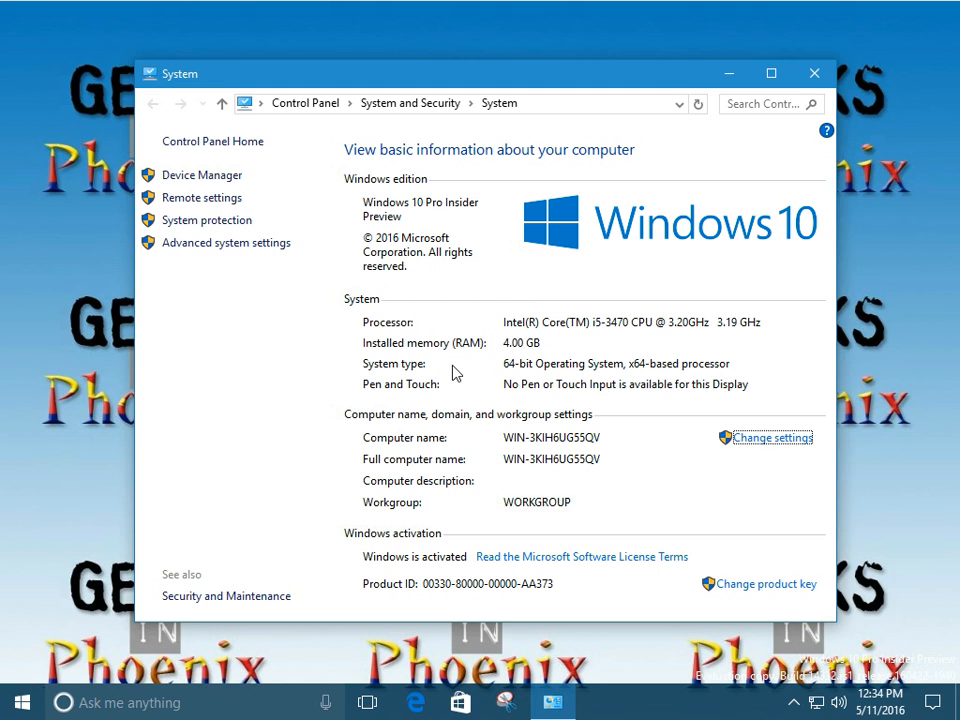
mouse_move(462, 370)
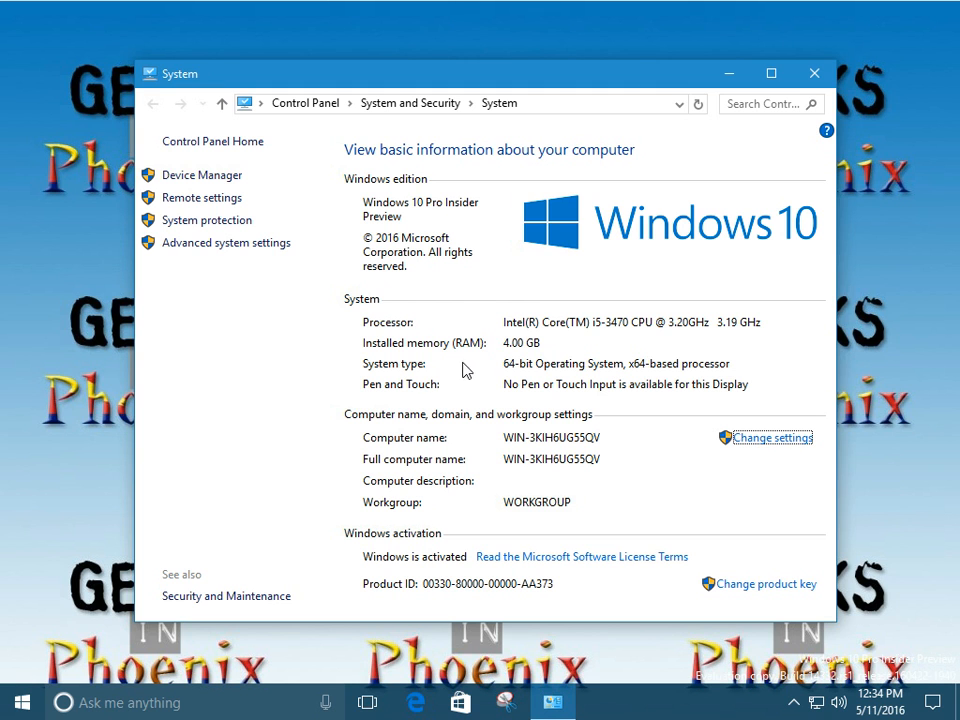
mouse_move(516, 338)
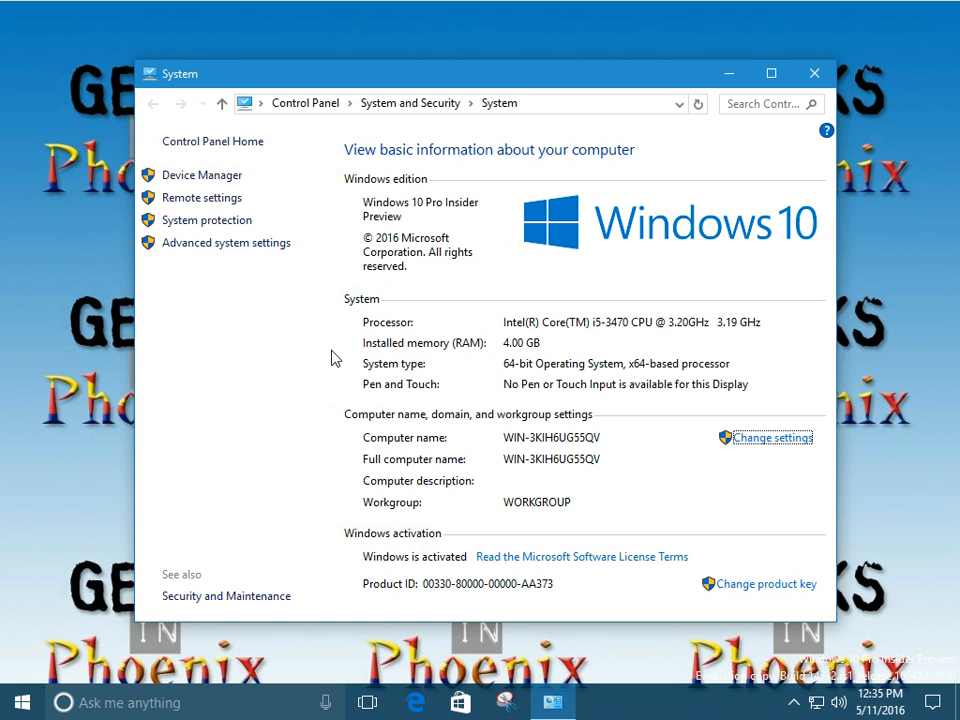
mouse_move(557, 341)
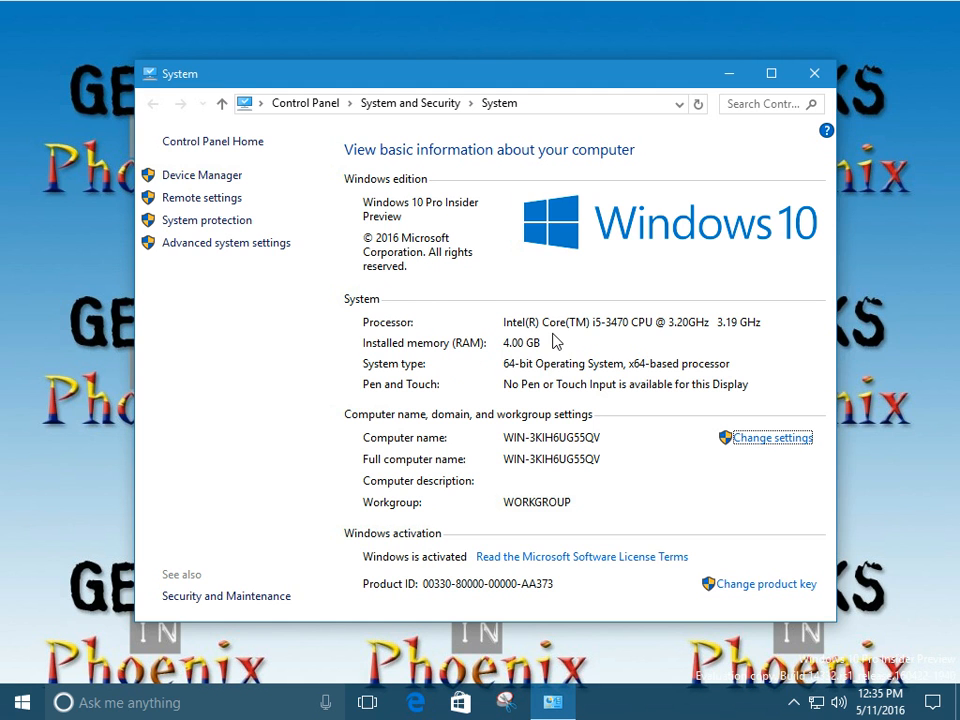
mouse_move(425, 369)
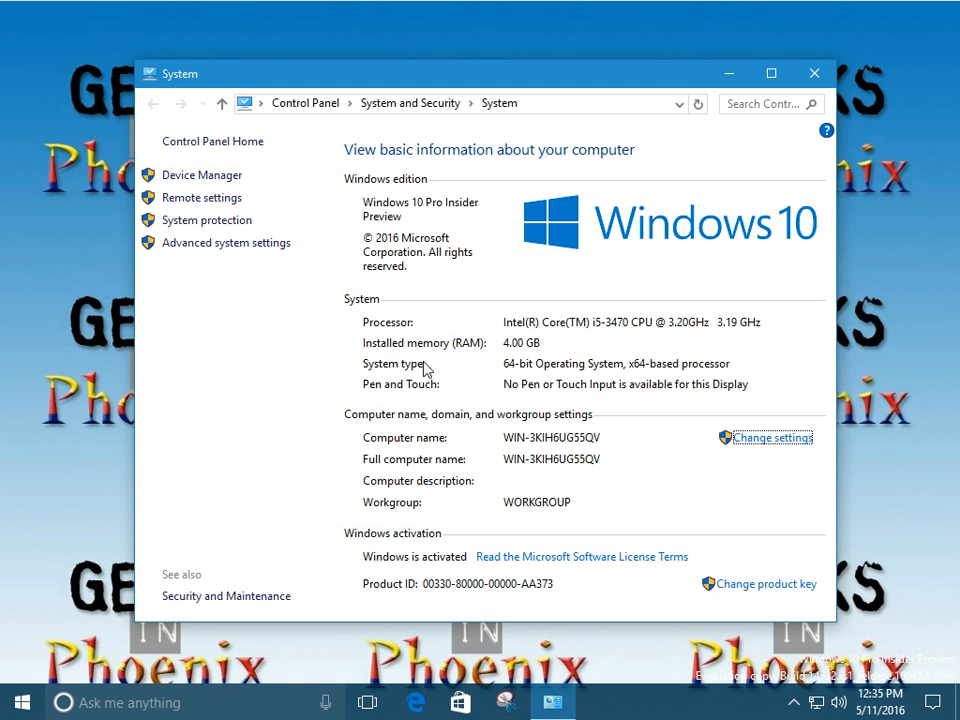
mouse_move(548, 363)
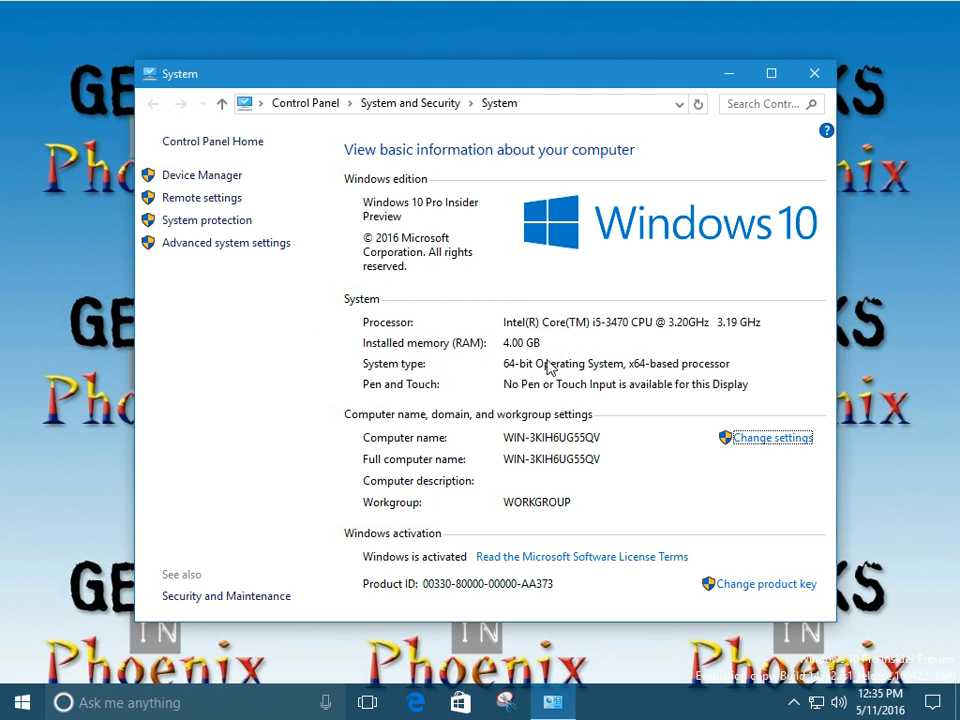
mouse_move(544, 363)
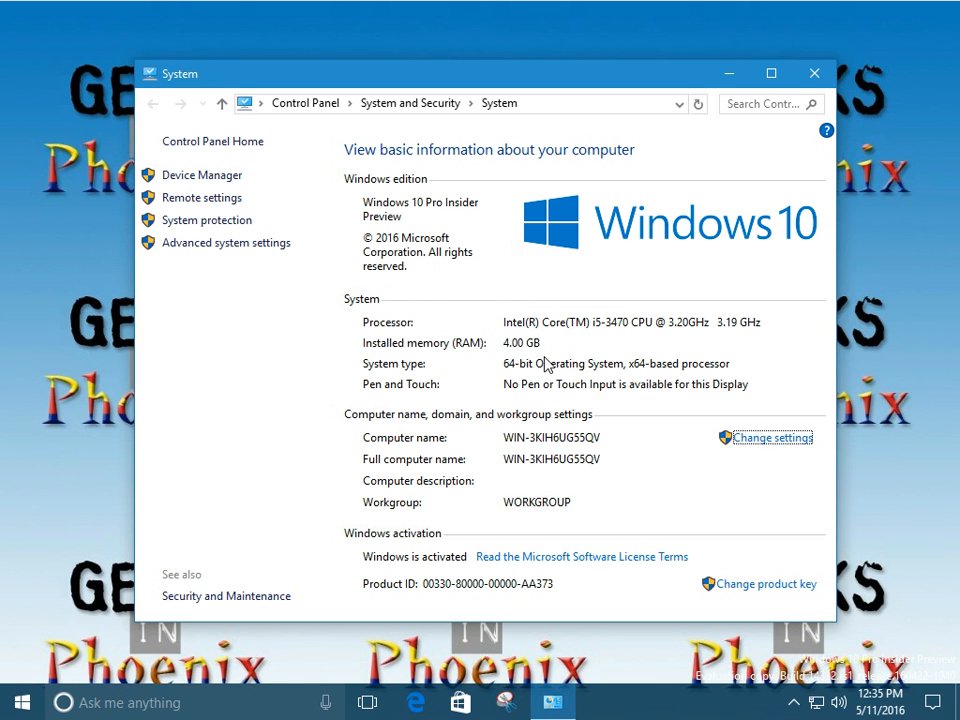
mouse_move(537, 373)
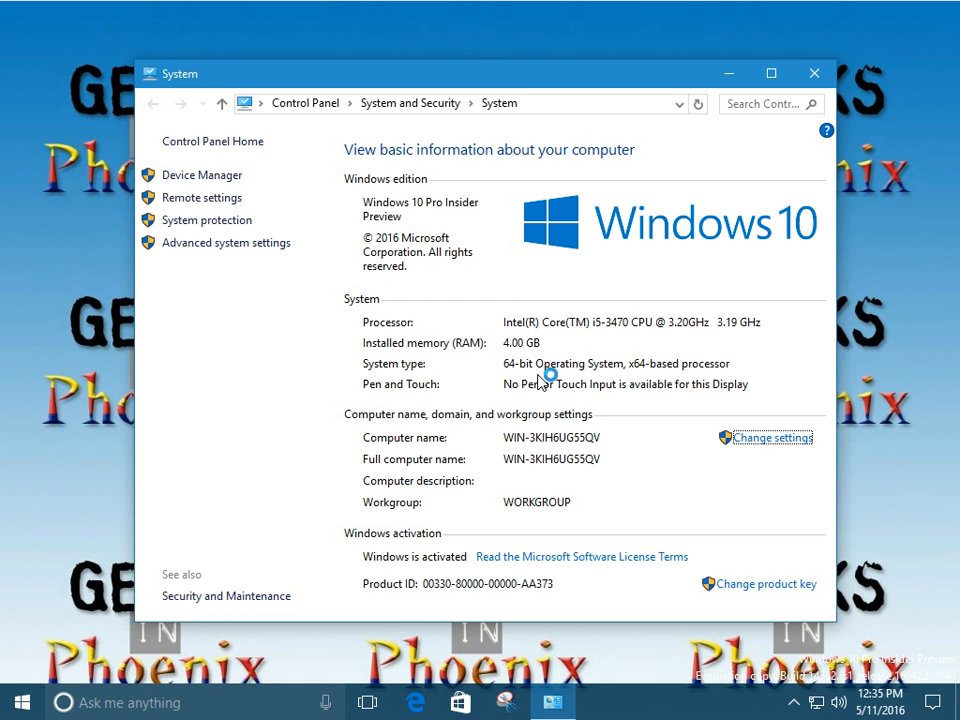
mouse_move(545, 378)
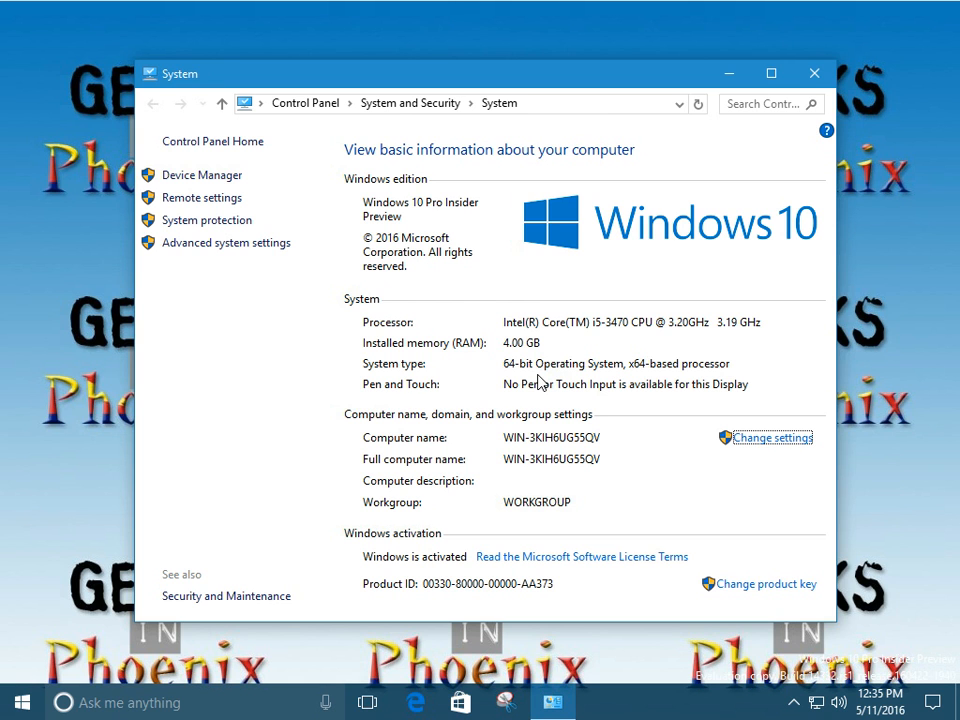
mouse_move(545, 357)
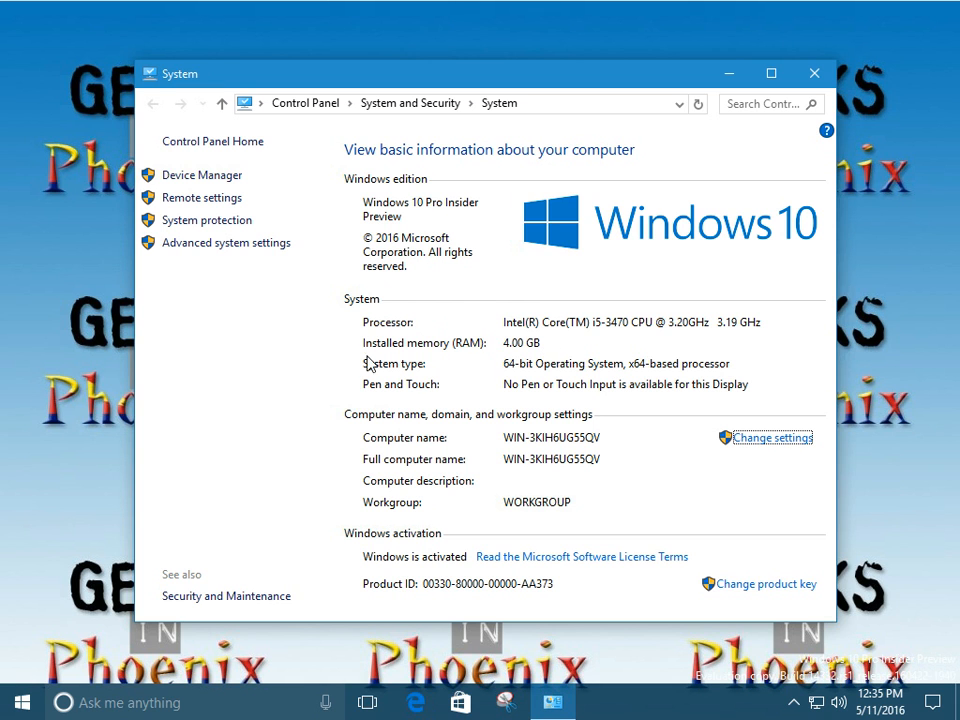
mouse_move(560, 340)
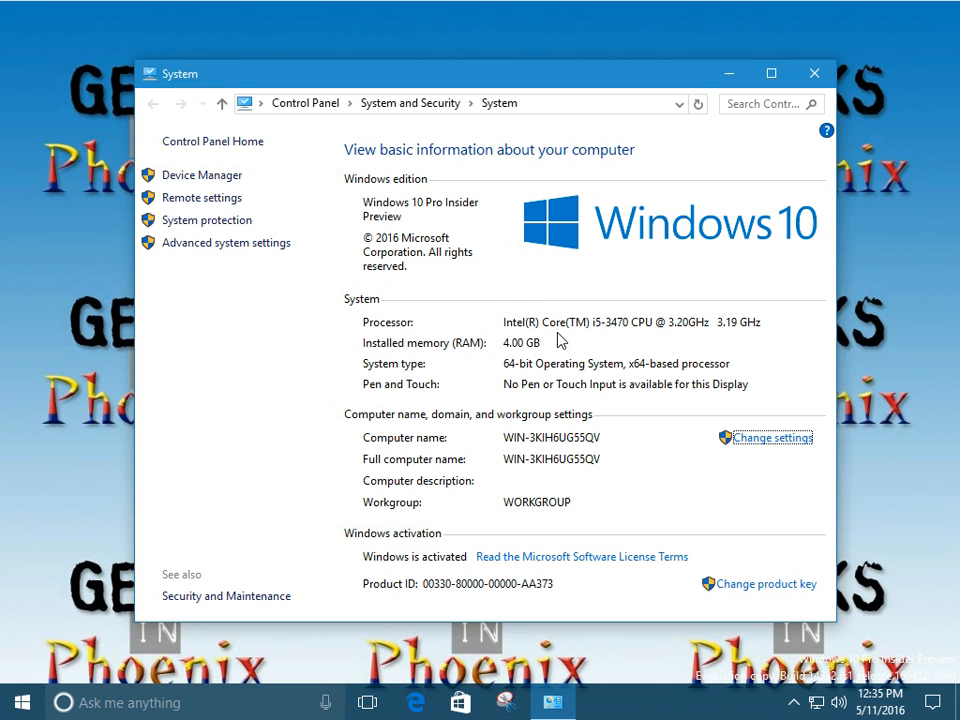
mouse_move(248, 318)
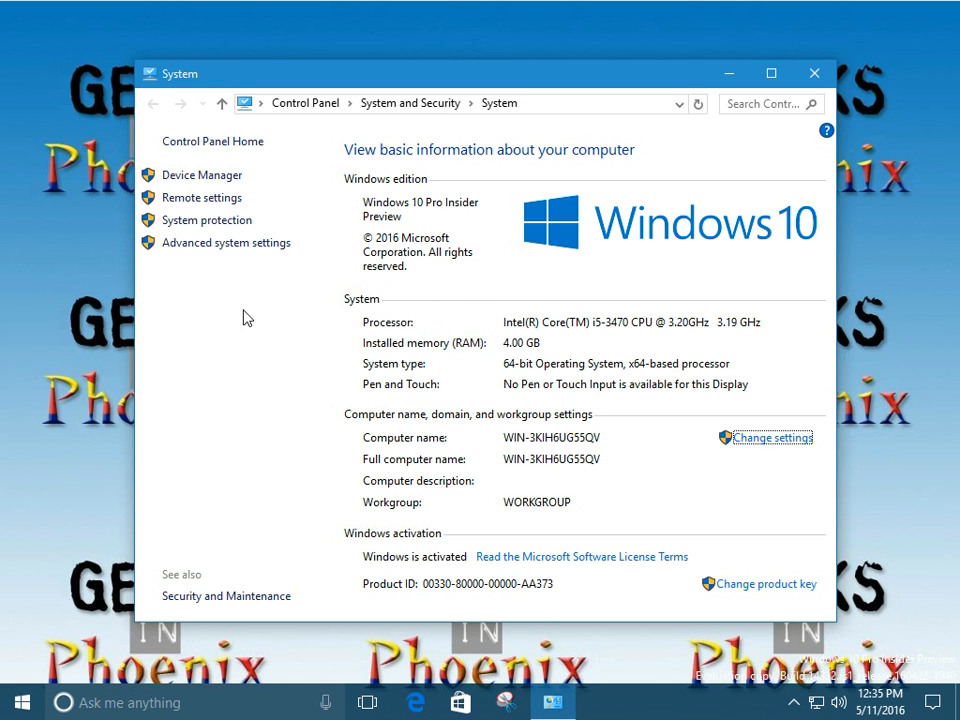
mouse_move(226, 242)
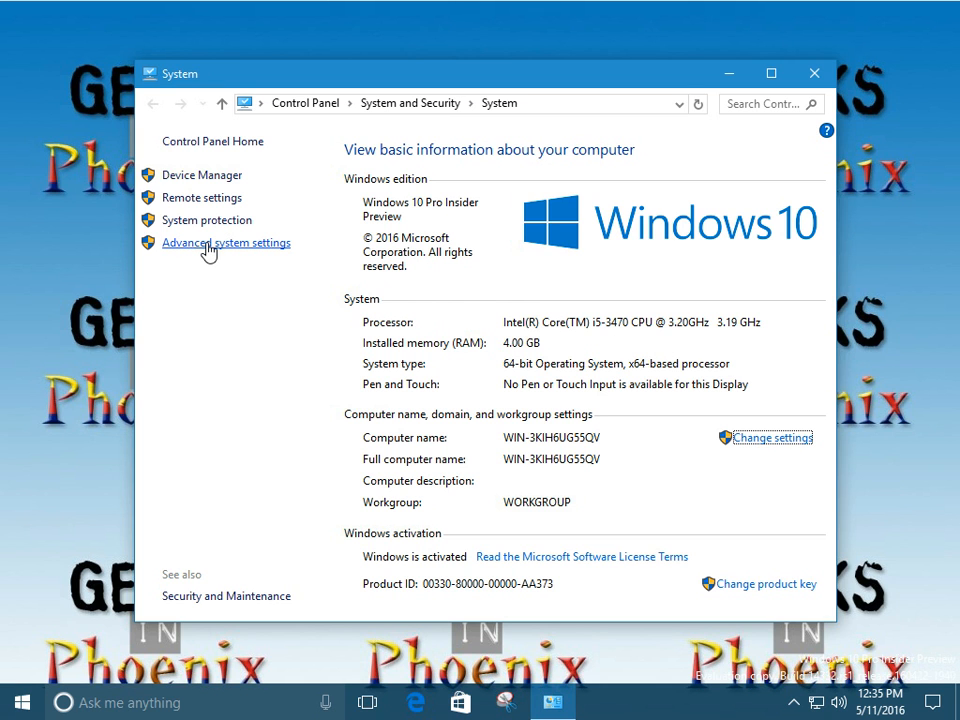
Open Advanced system settings to show the System Properties Advanced tab
left_click(226, 242)
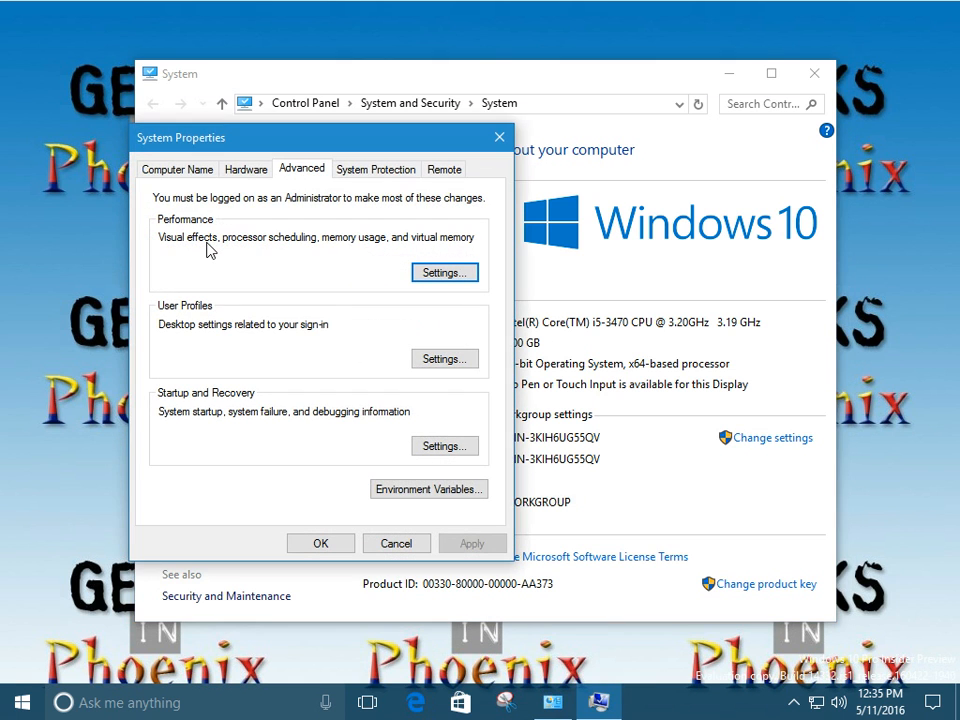
mouse_move(224, 249)
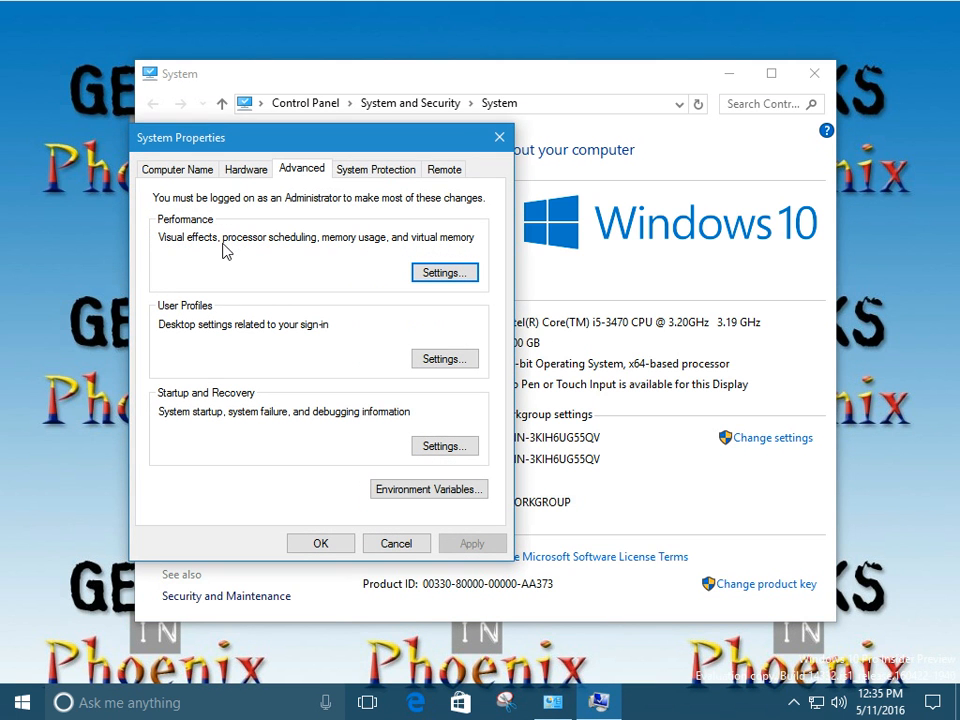
mouse_move(318, 175)
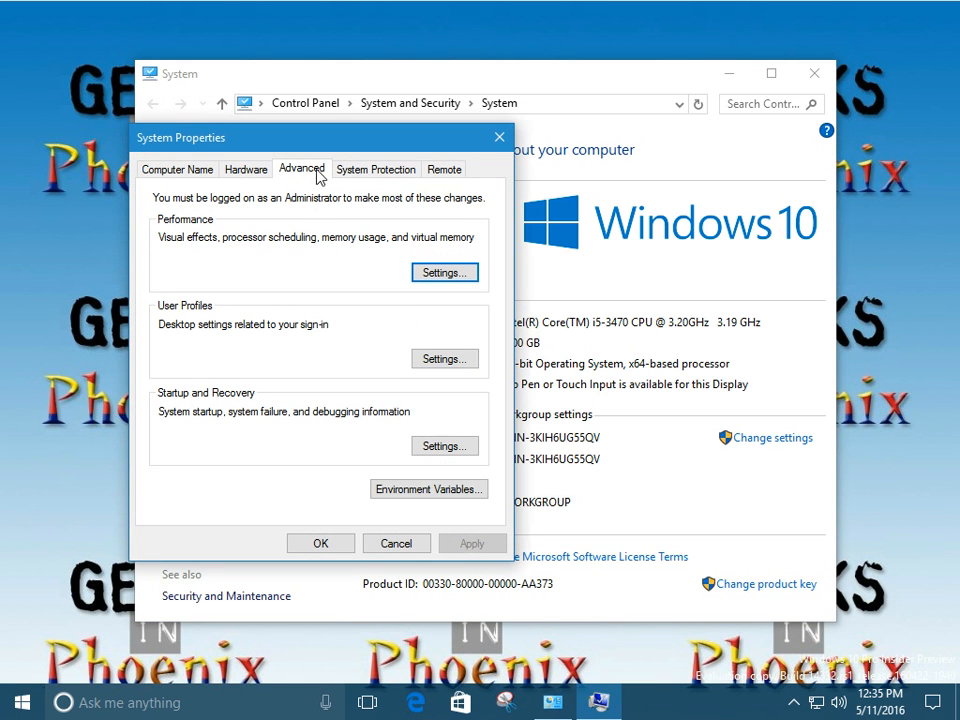
mouse_move(287, 197)
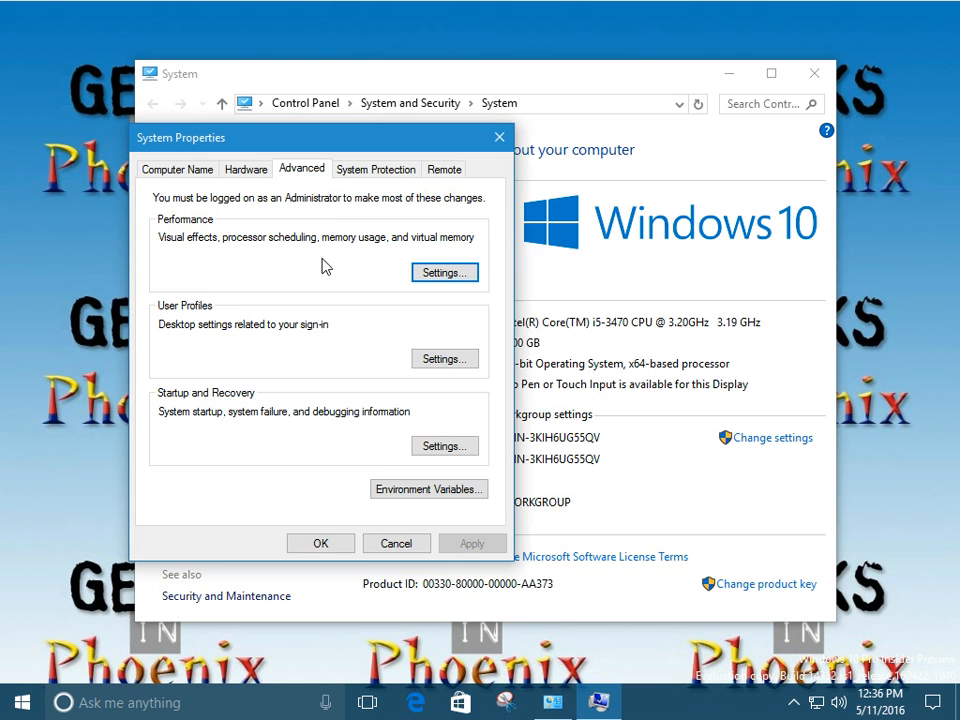
Open Performance Options on its Advanced tab showing the 1408 MB paging file
left_click(444, 272)
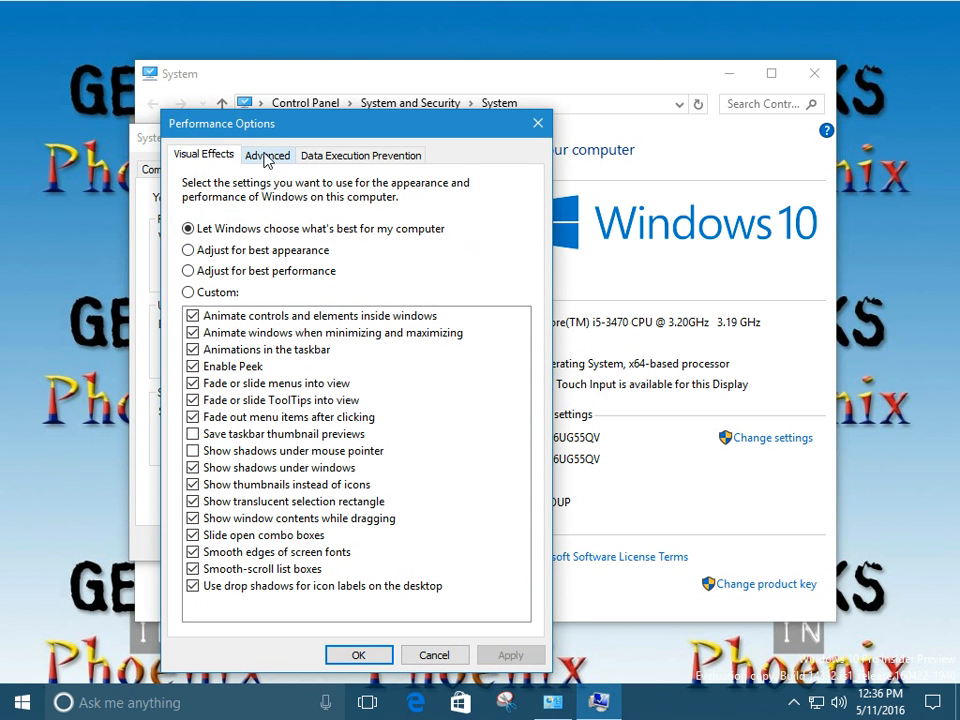
left_click(267, 155)
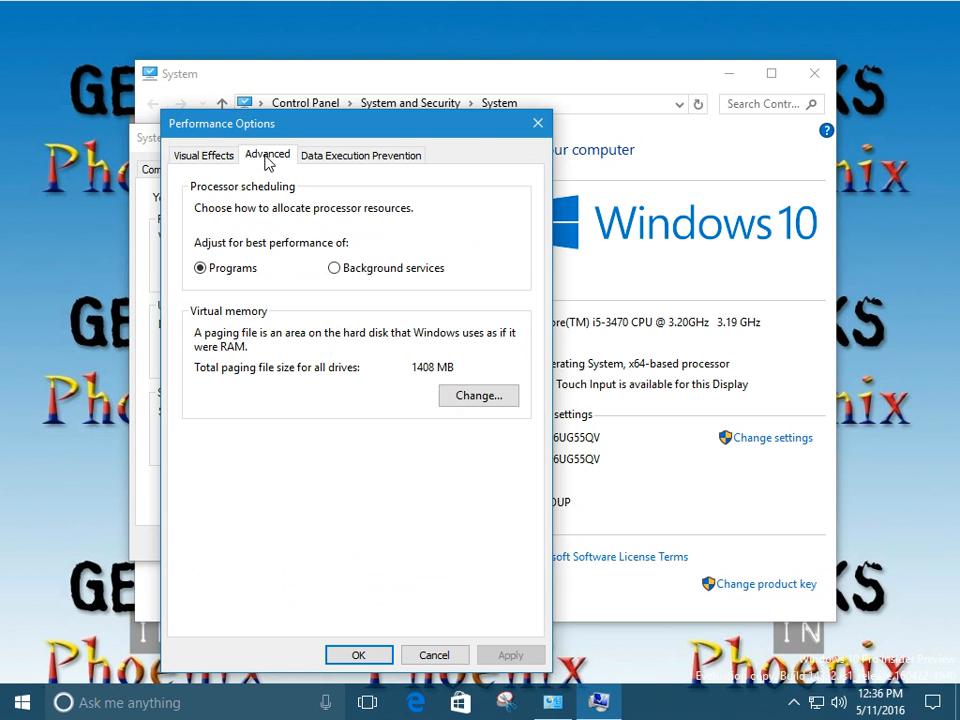
mouse_move(371, 323)
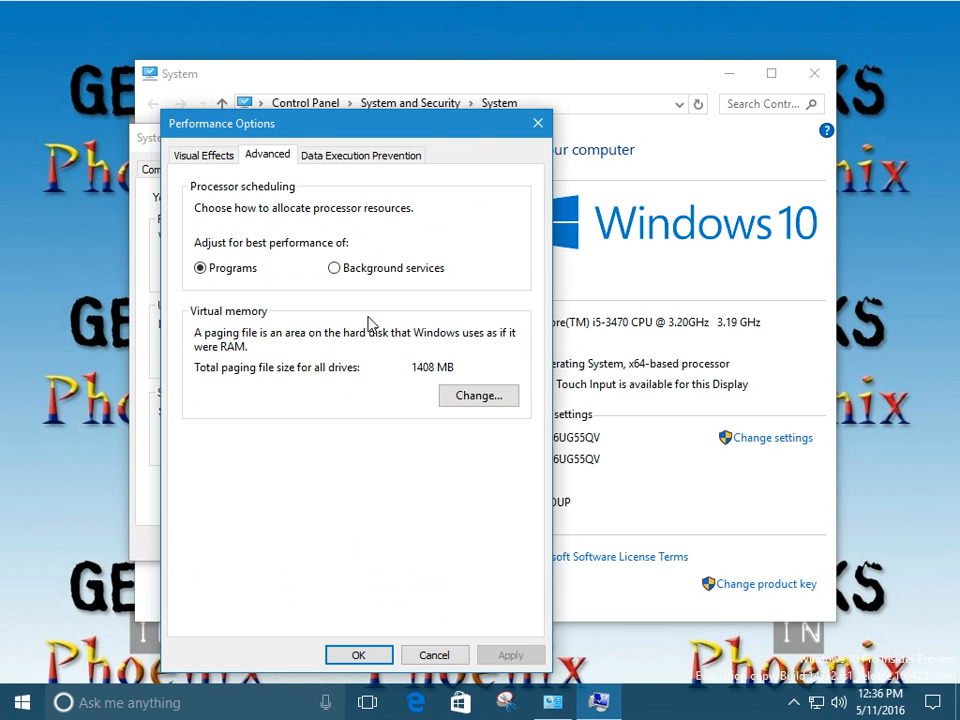
mouse_move(343, 395)
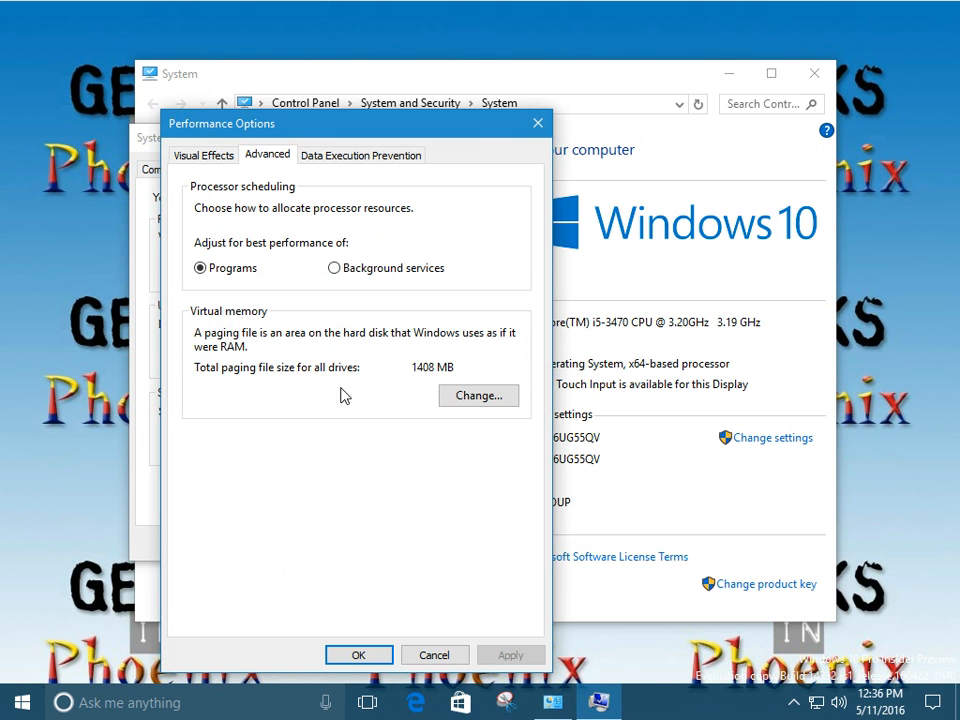
Open Virtual Memory and uncheck 'Automatically manage paging file size for all drives'
left_click(478, 395)
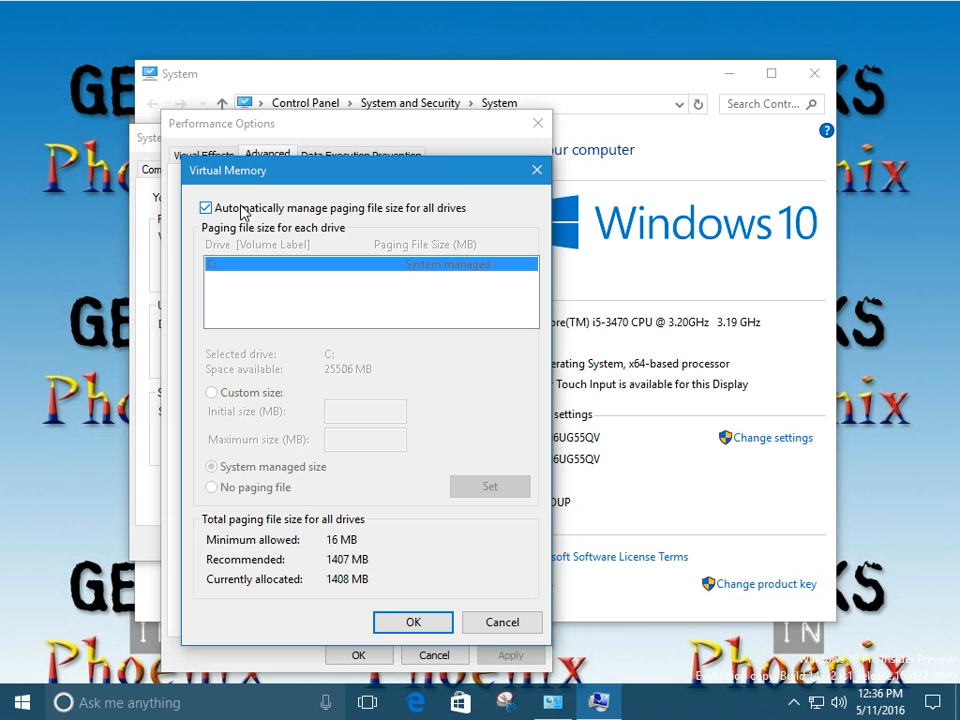
mouse_move(235, 223)
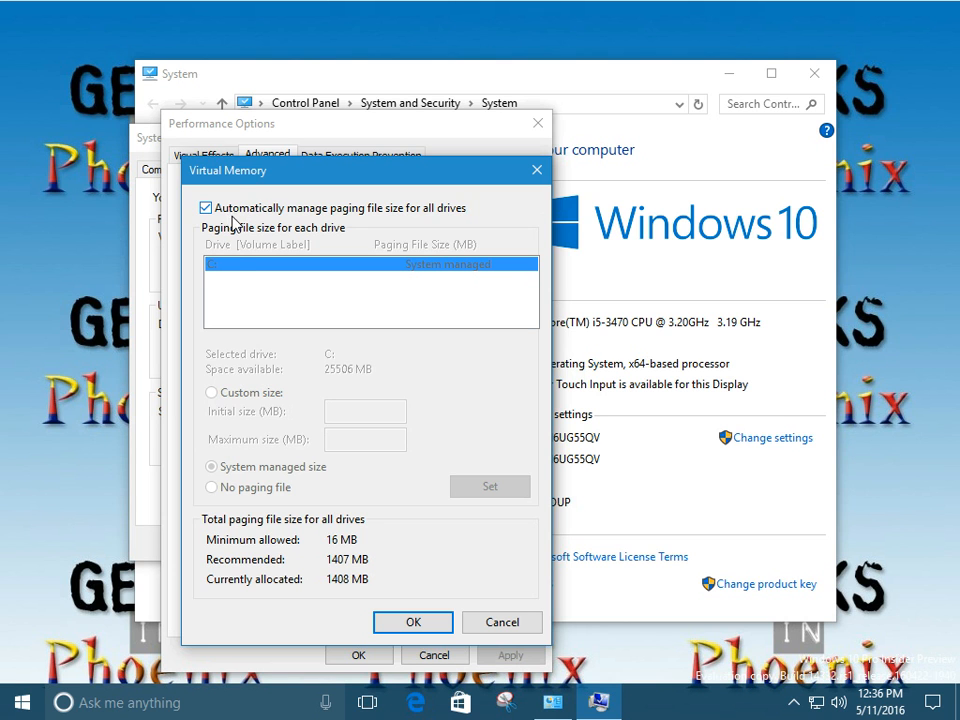
mouse_move(207, 222)
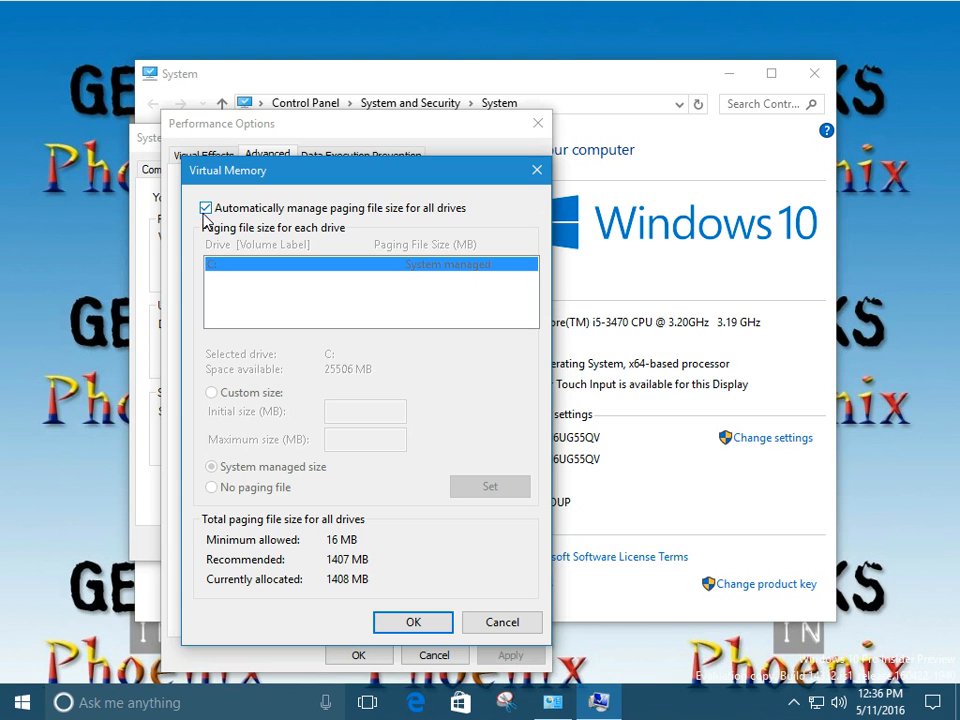
left_click(205, 207)
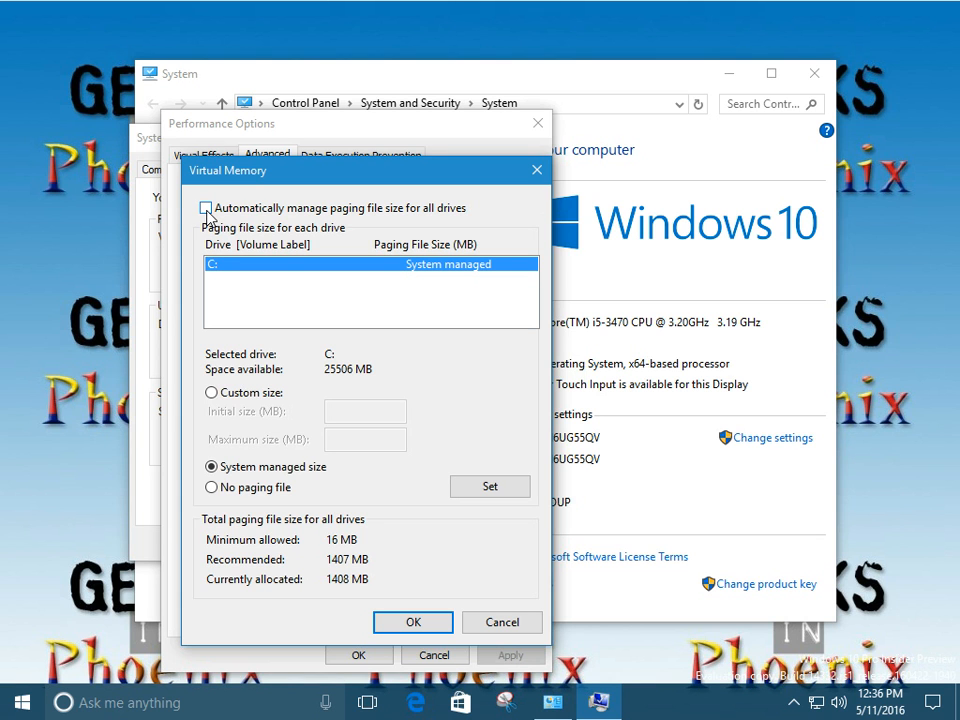
left_click(206, 208)
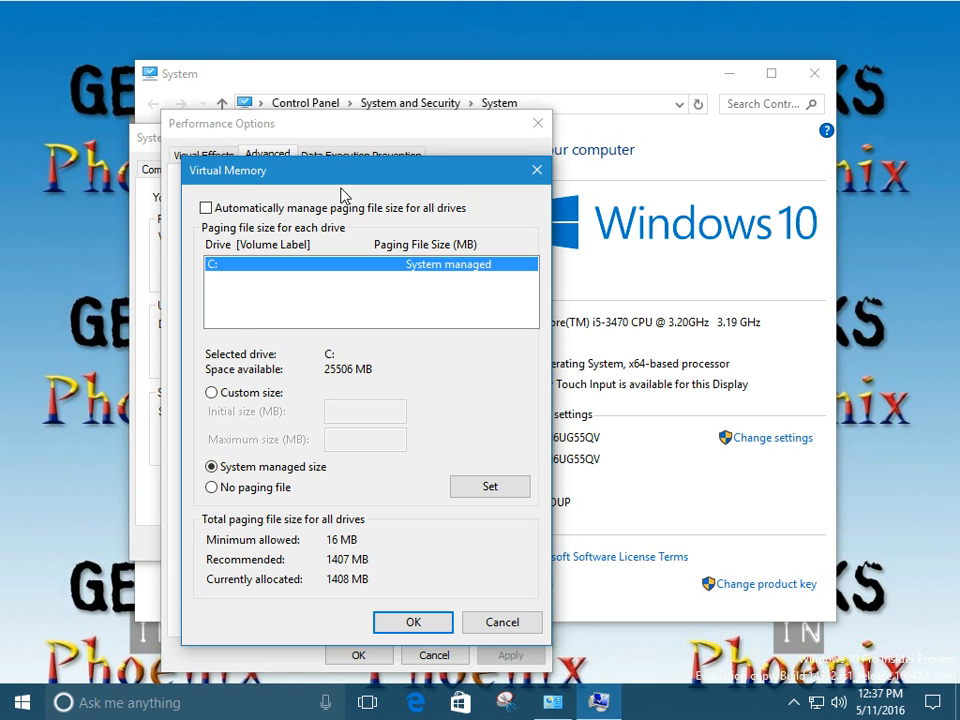
mouse_move(222, 282)
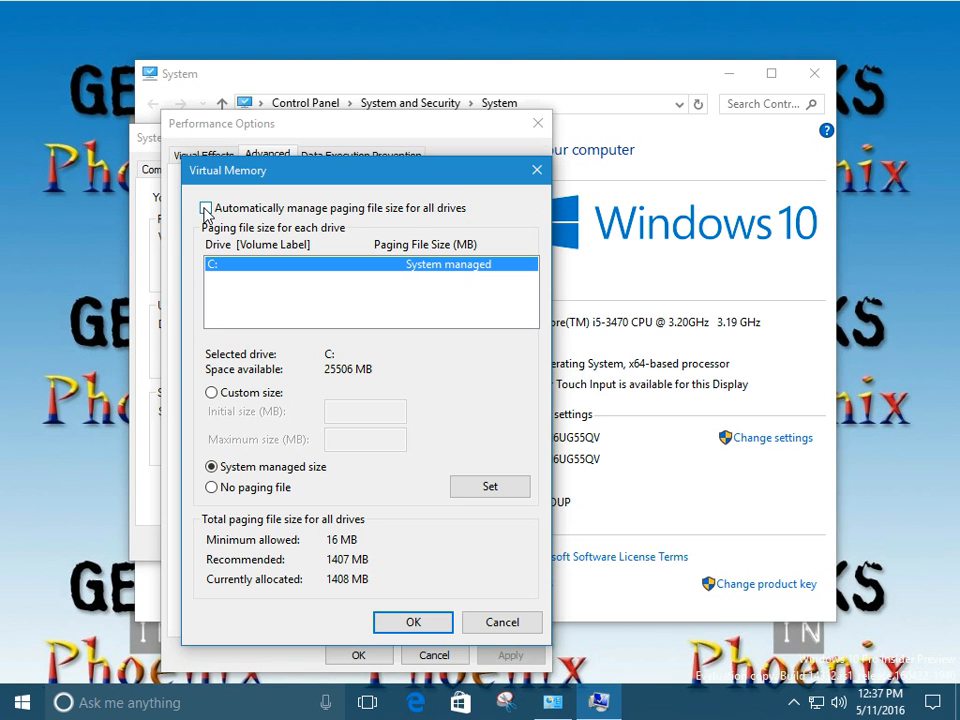
Select Custom size for drive C: and move the Virtual Memory dialog left
left_click(206, 208)
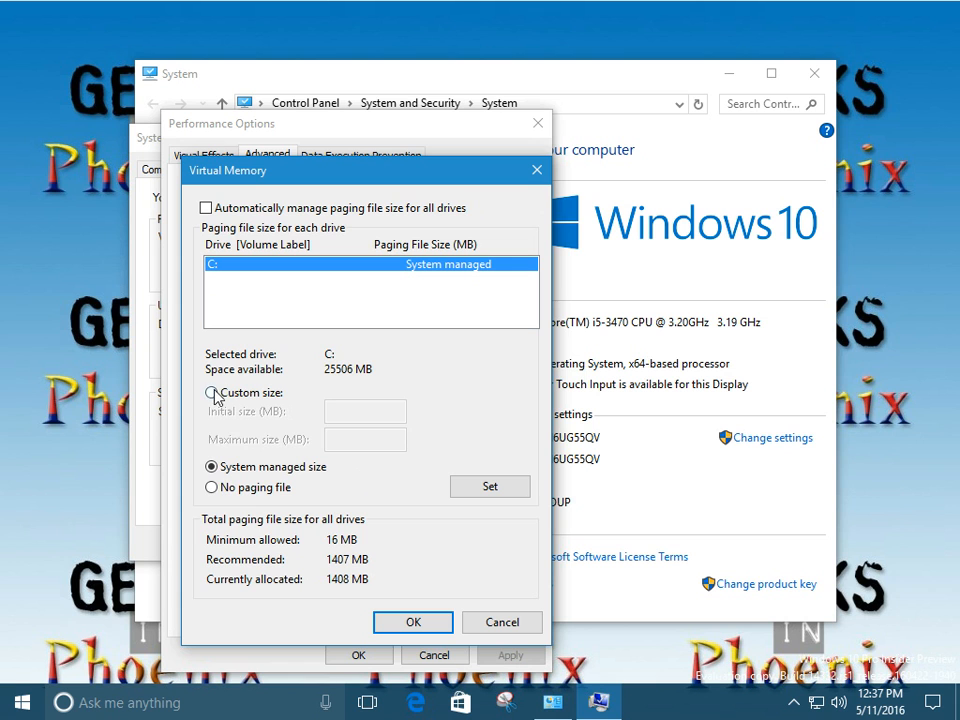
left_click(211, 392)
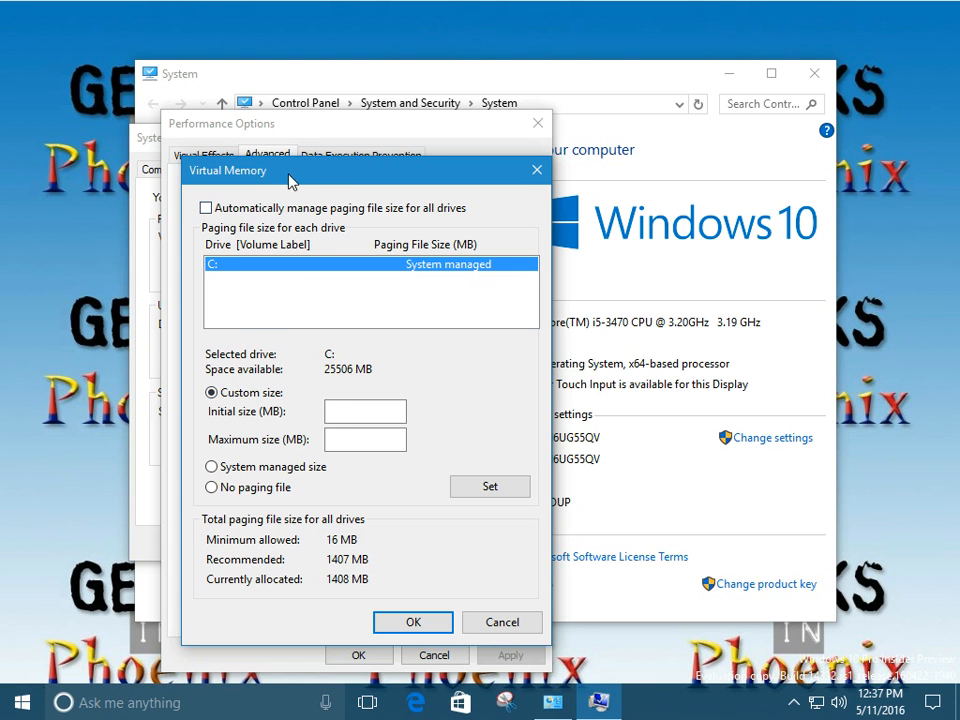
left_click_drag(290, 170, 240, 130)
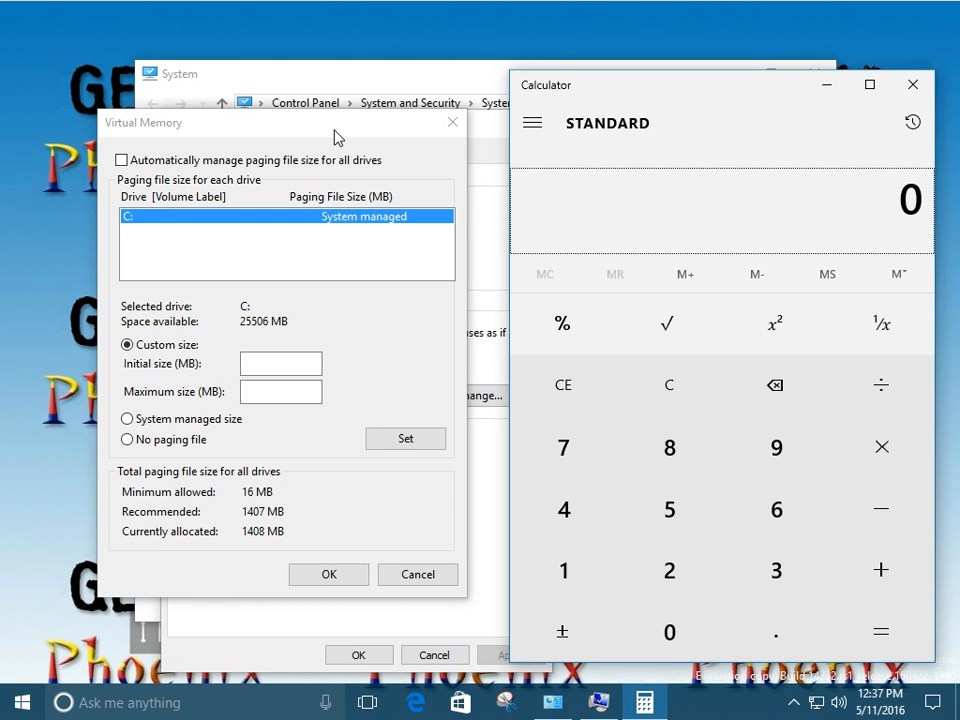
mouse_move(776, 570)
type("32")
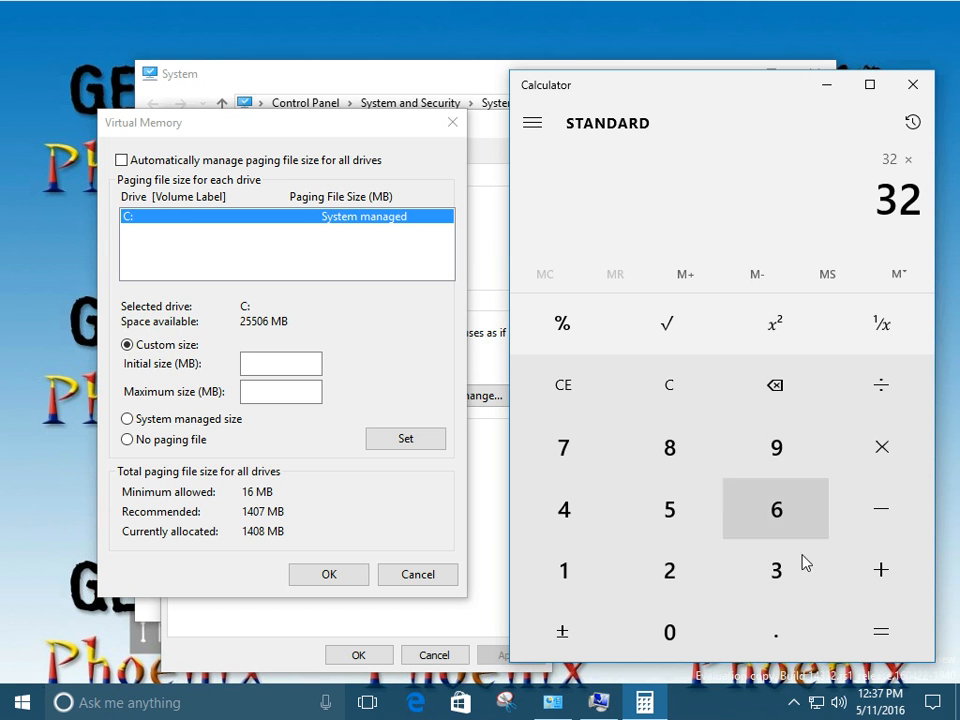
In Calculator, compute 32 × 32 = 1,024, then × 4 = 4,096, then begin × 1.5
left_click(880, 631)
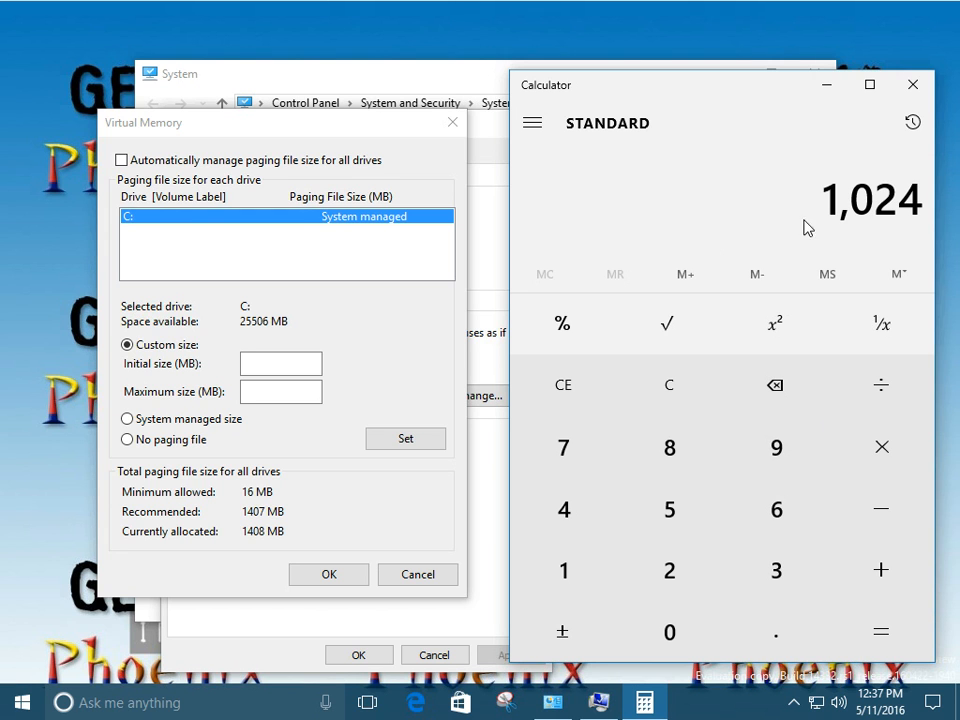
mouse_move(887, 218)
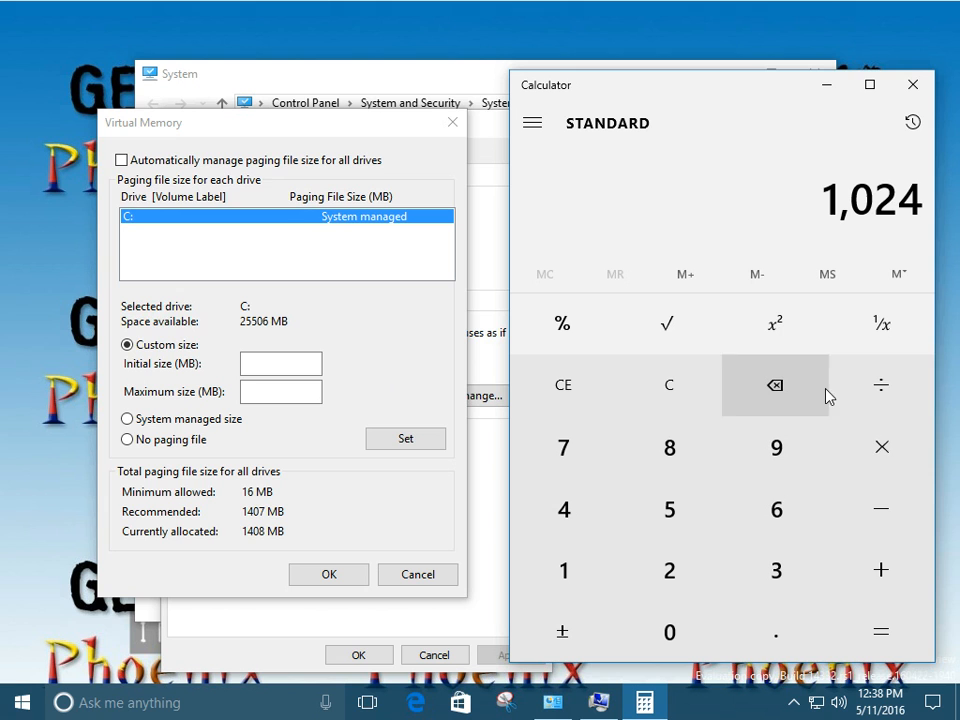
mouse_move(881, 447)
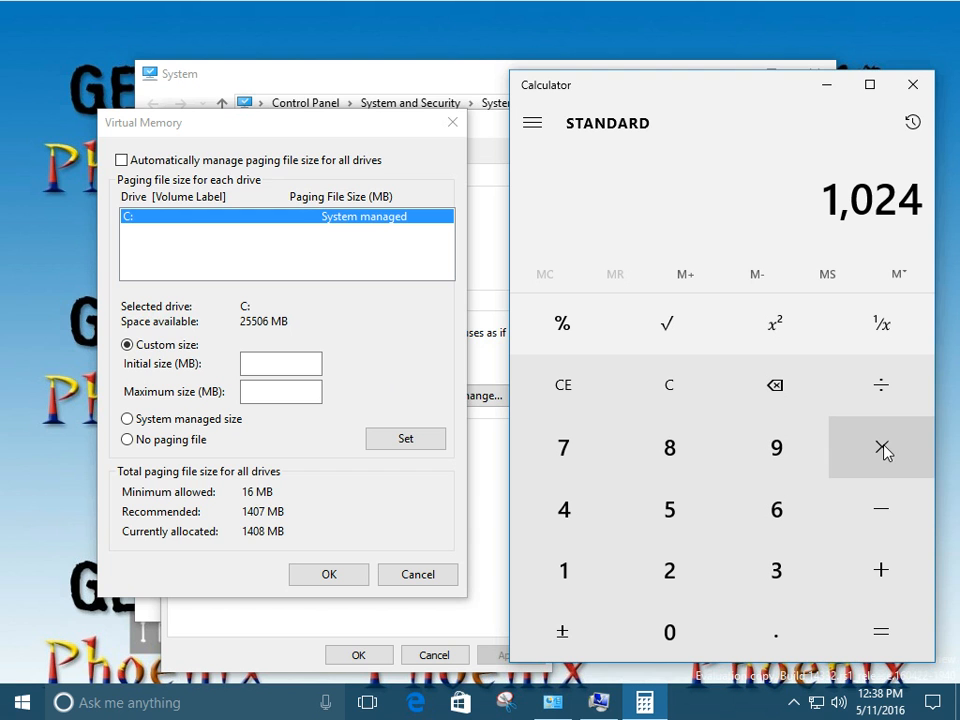
left_click(881, 447)
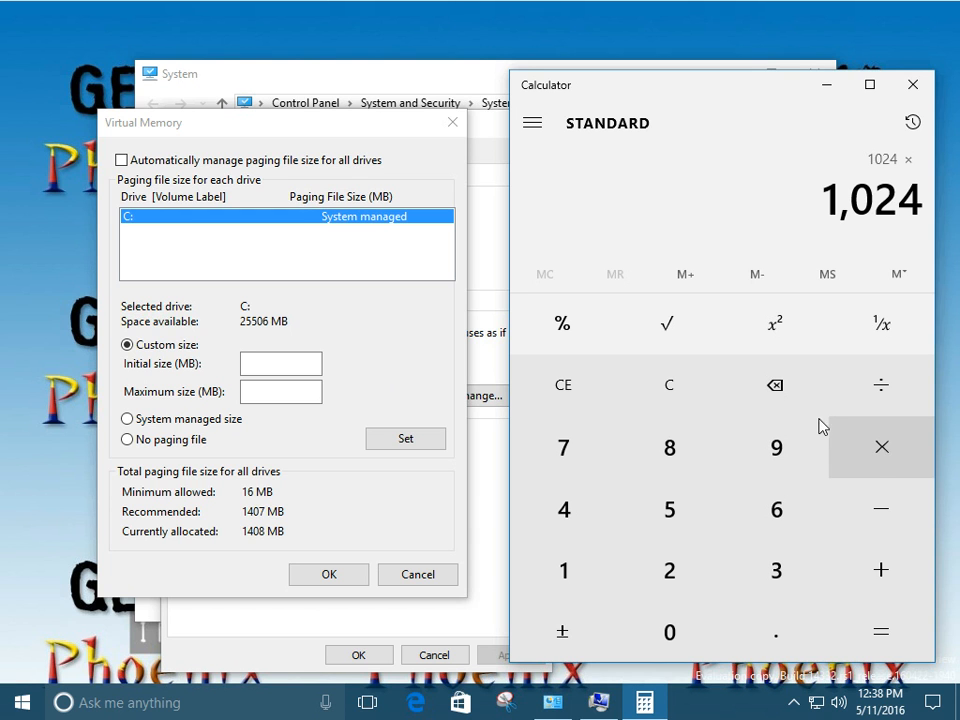
mouse_move(563, 509)
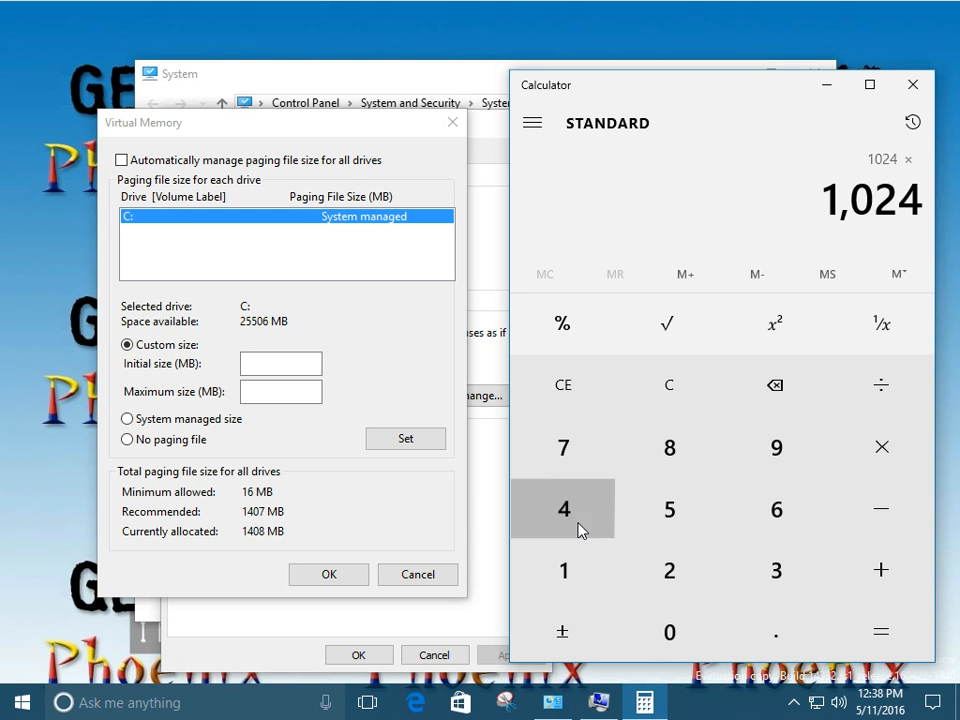
left_click(881, 631)
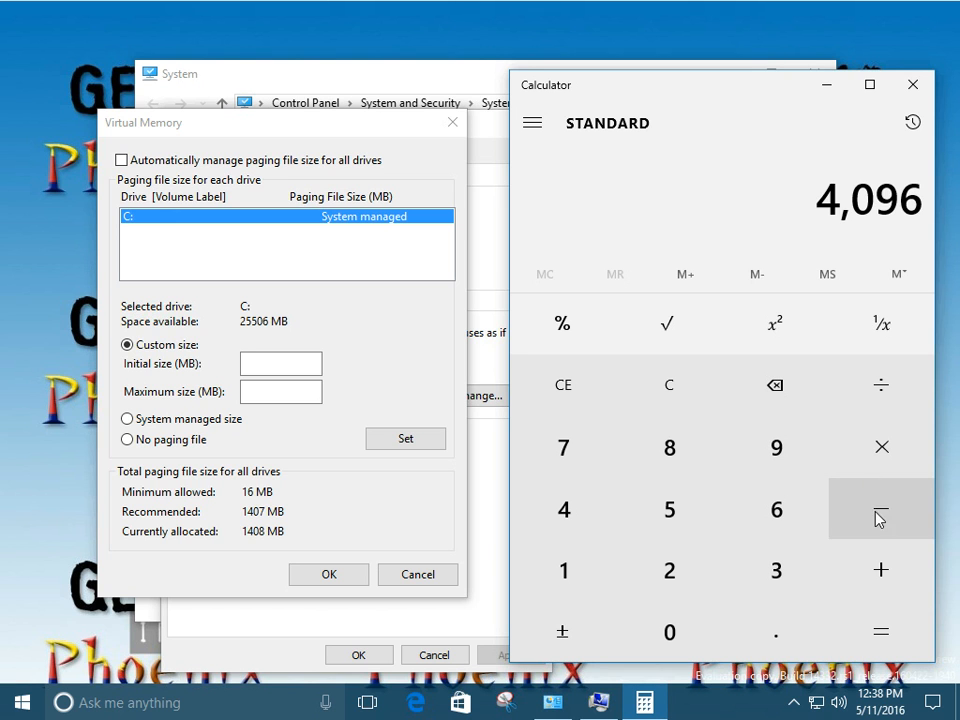
left_click(881, 446)
type("1.5")
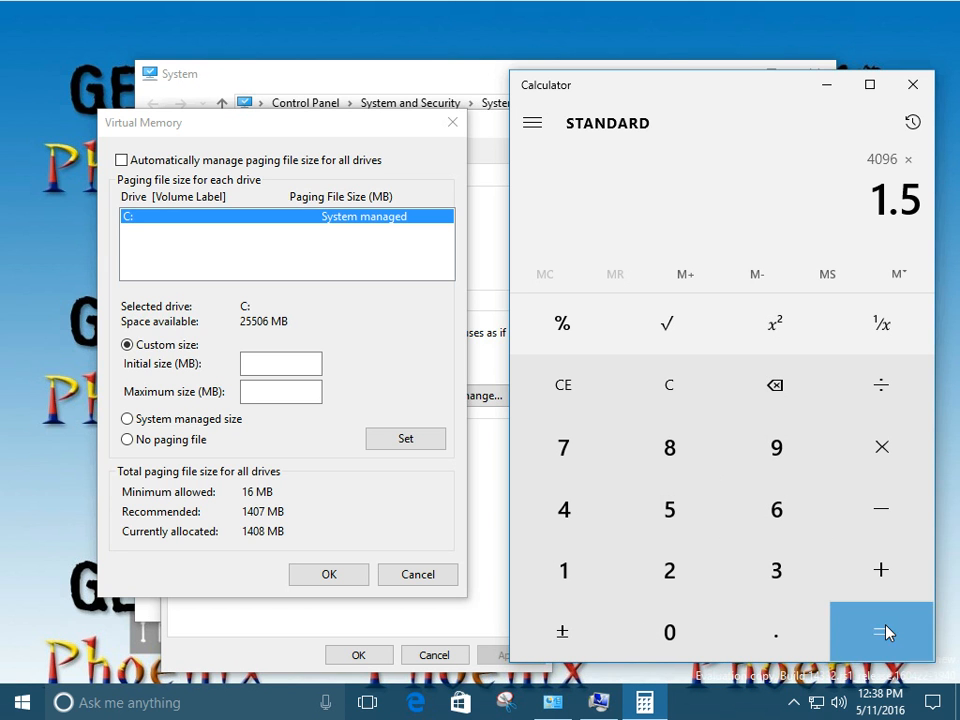
Enter 6144 MB as C:'s initial size, then compute 6144 × 3 = 18,432 in Calculator
left_click(881, 631)
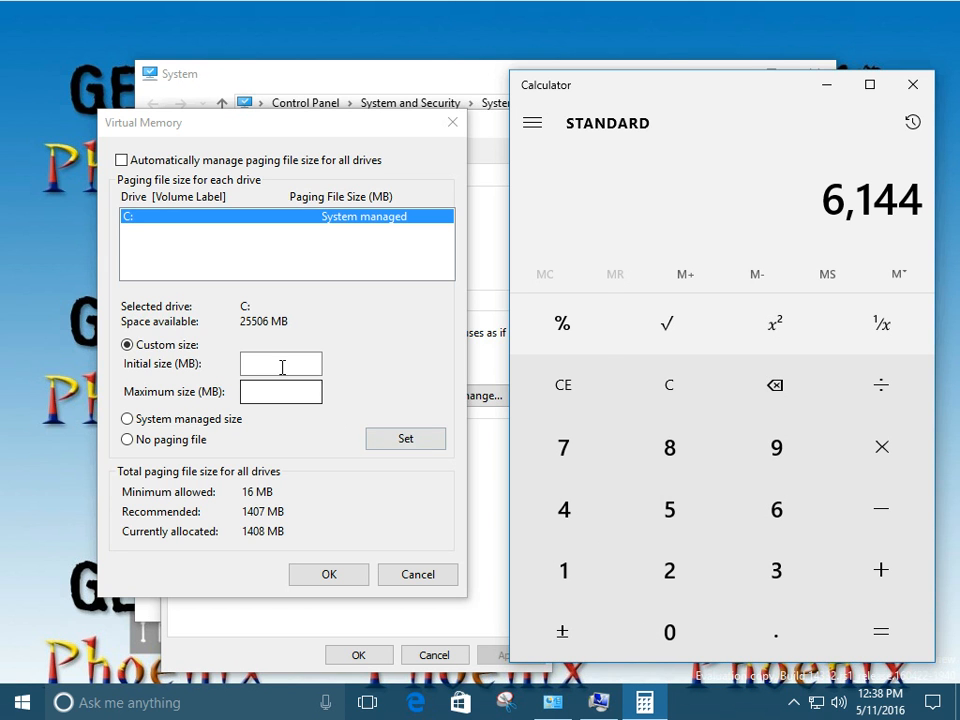
left_click(280, 363)
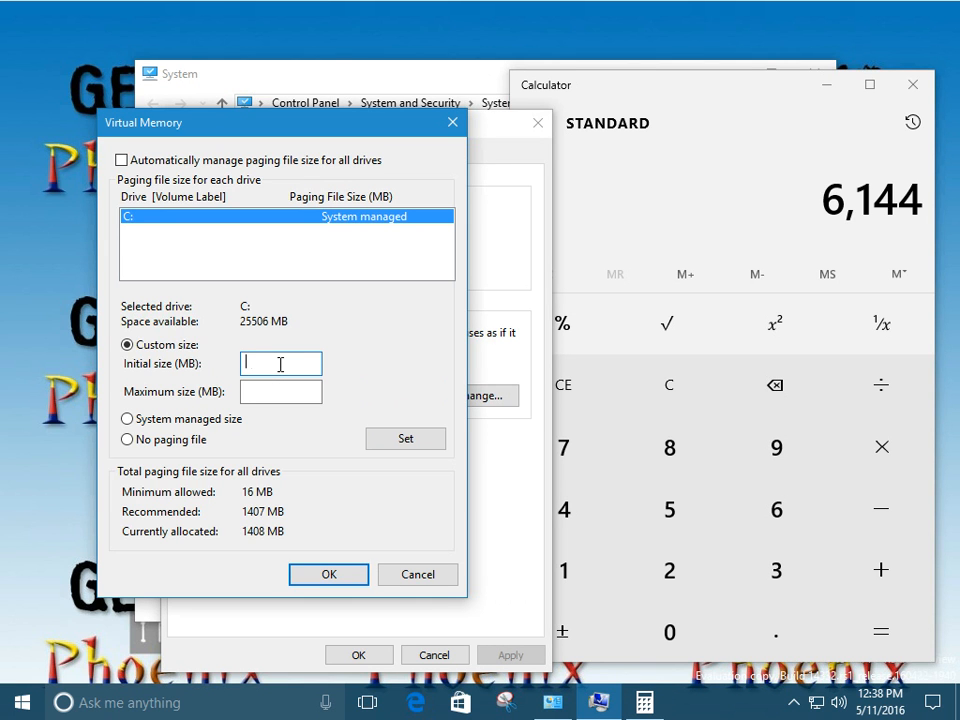
type("6144")
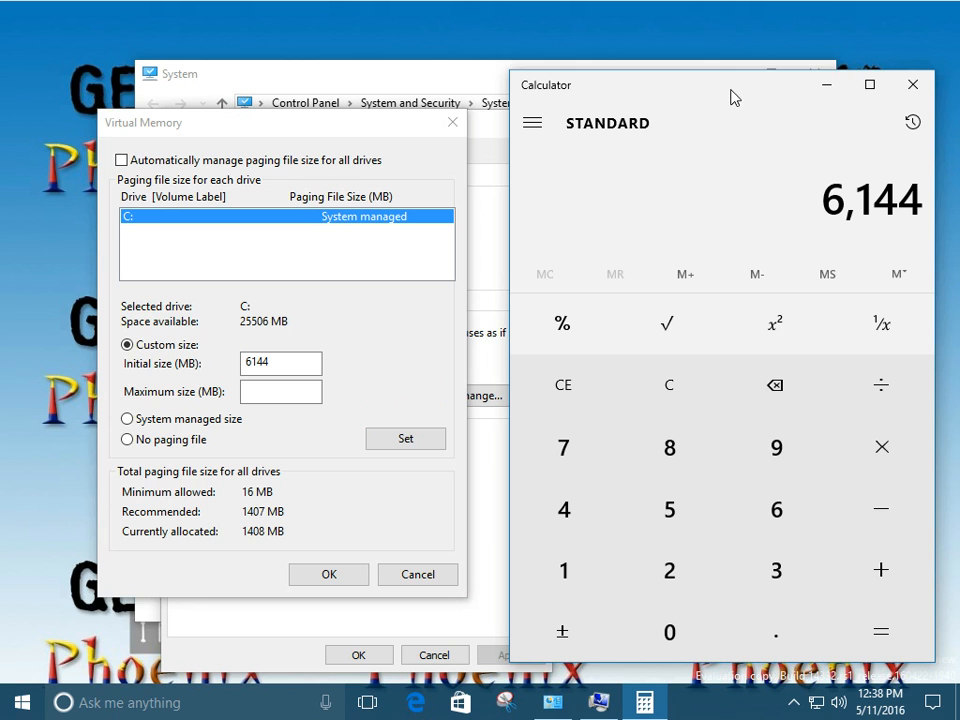
mouse_move(881, 447)
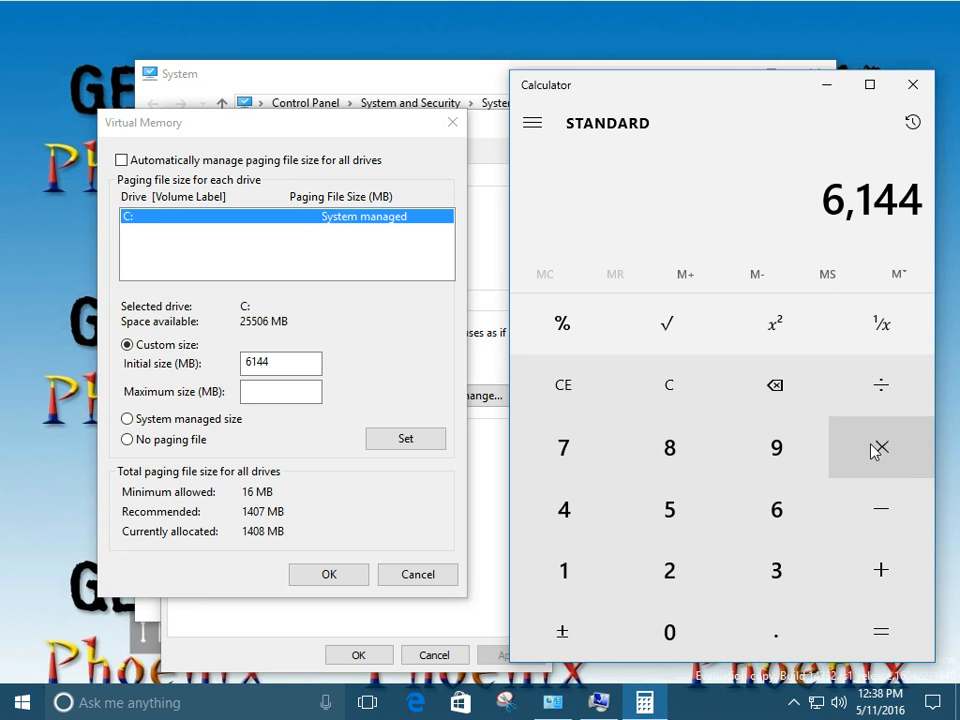
left_click(881, 447)
type("3")
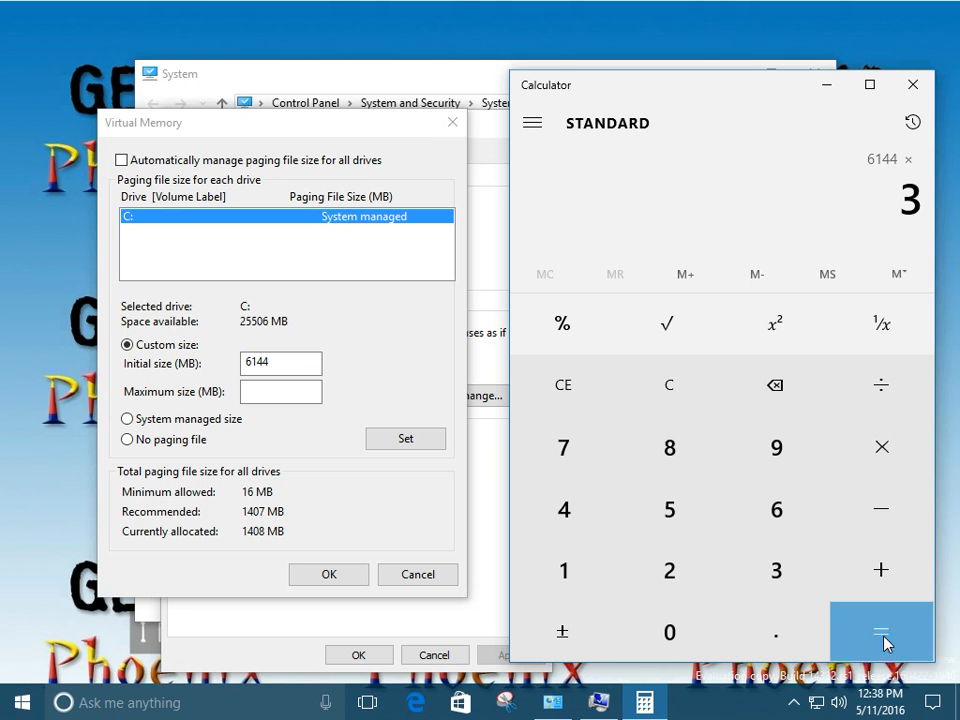
left_click(881, 631)
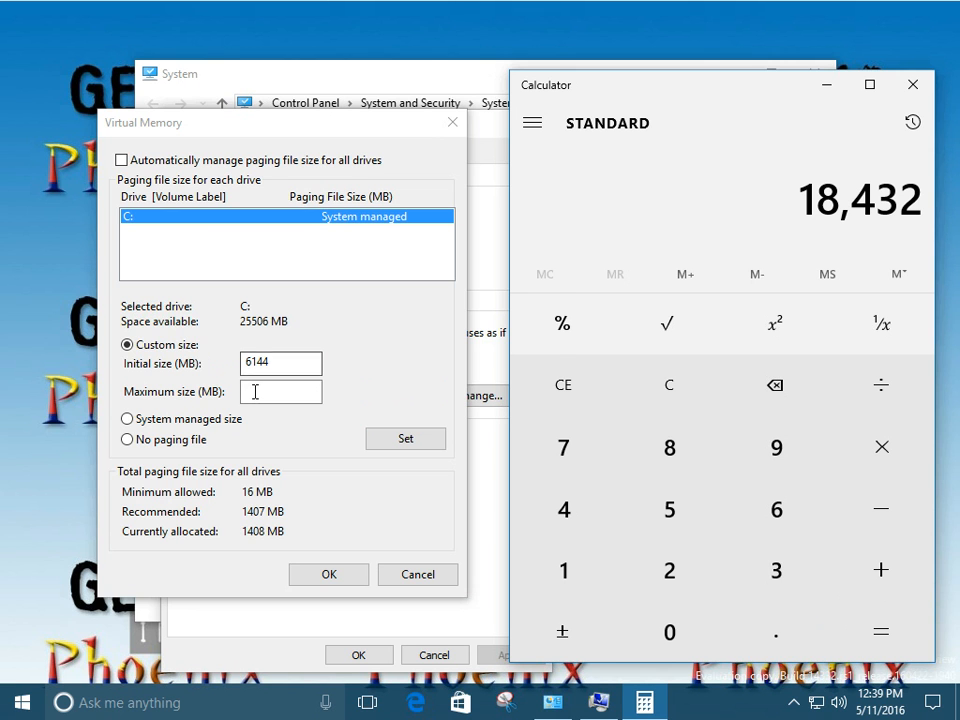
Enter 18432 as the maximum size and apply, listing C: as 6144 - 18432
type("18")
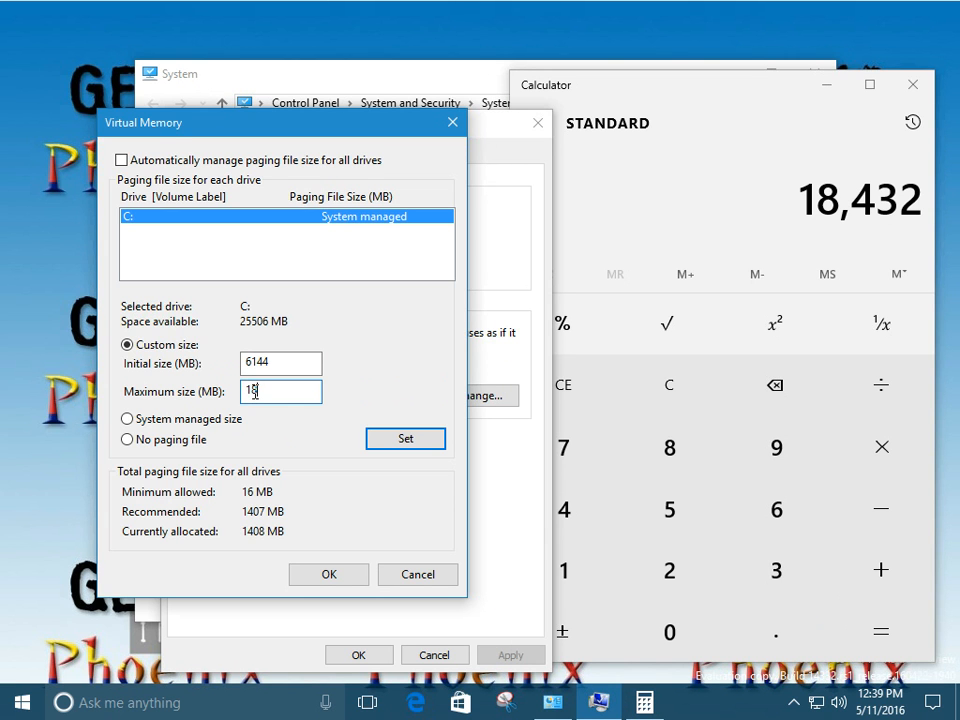
type("8432")
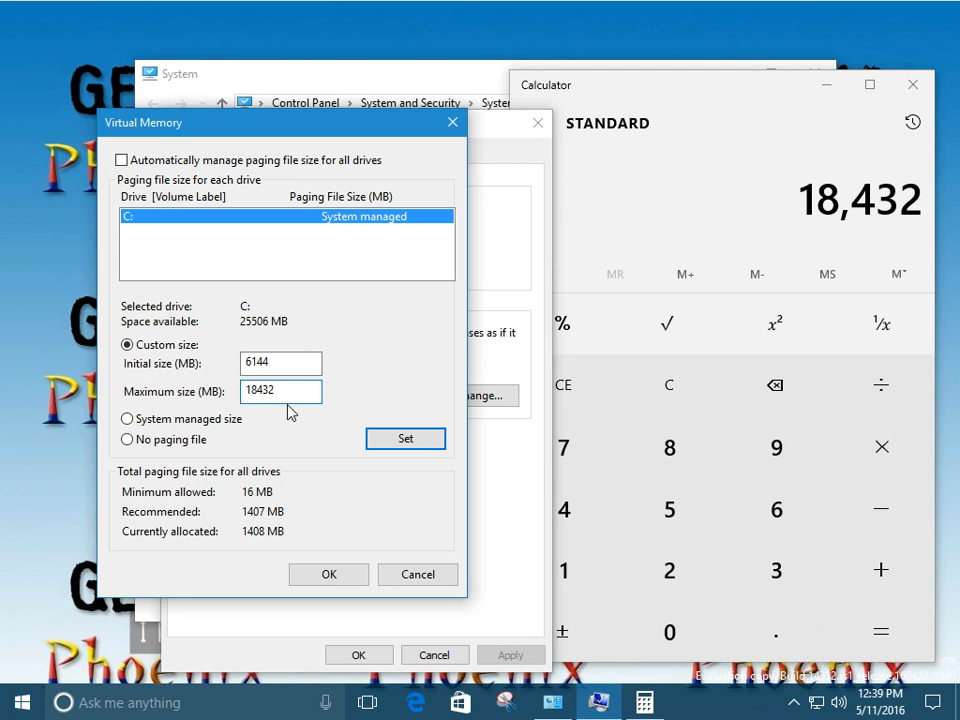
left_click(405, 439)
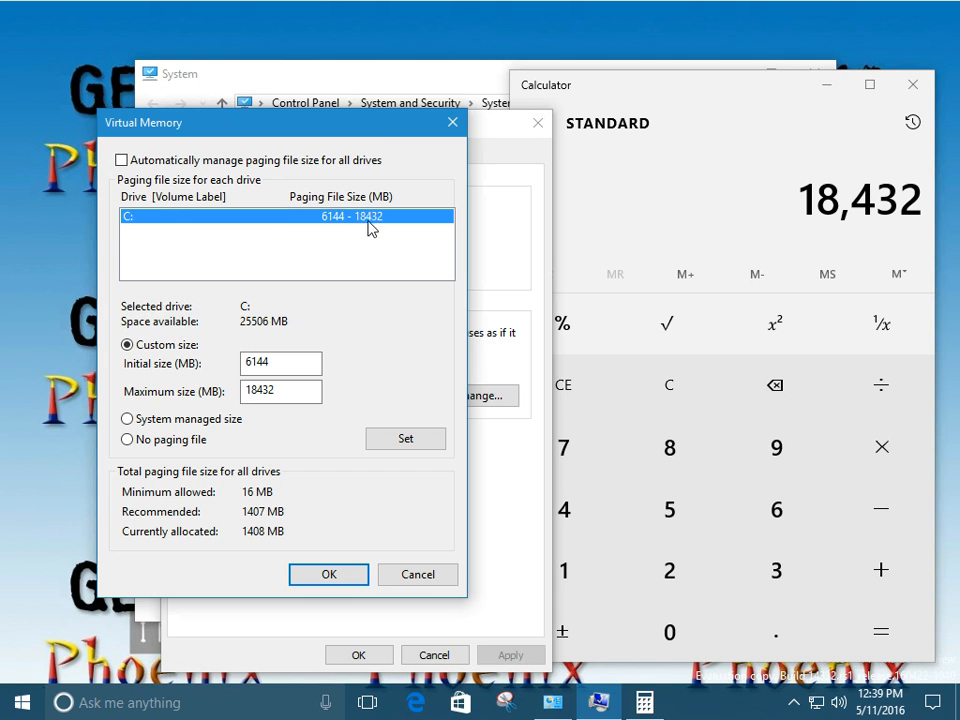
mouse_move(332, 228)
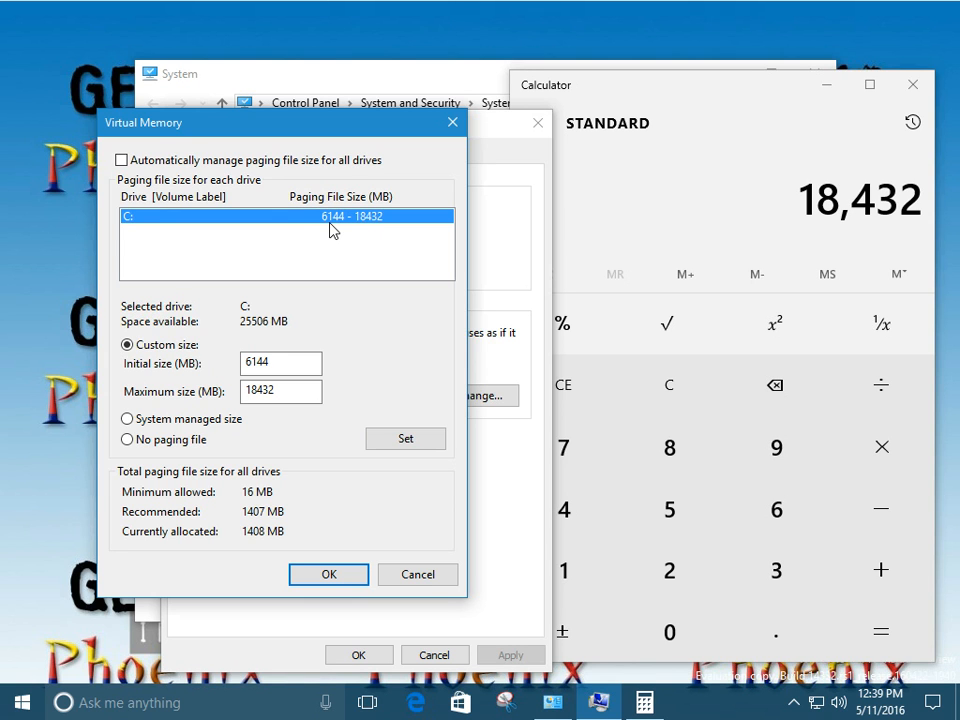
mouse_move(337, 259)
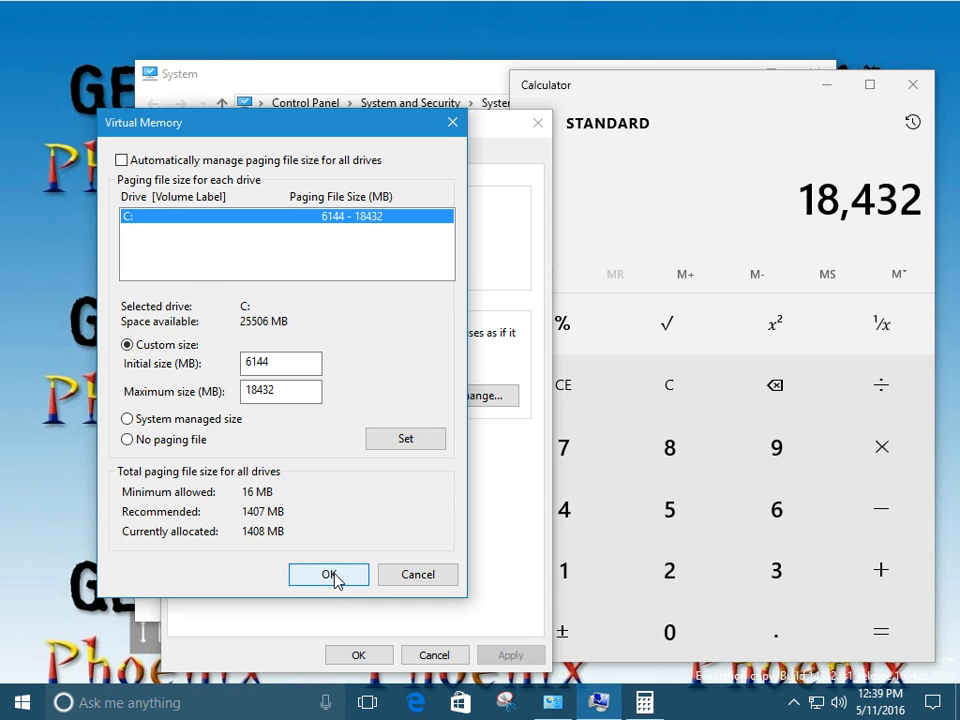
Confirm Virtual Memory and Performance Options with OK, returning to System Properties
left_click(329, 575)
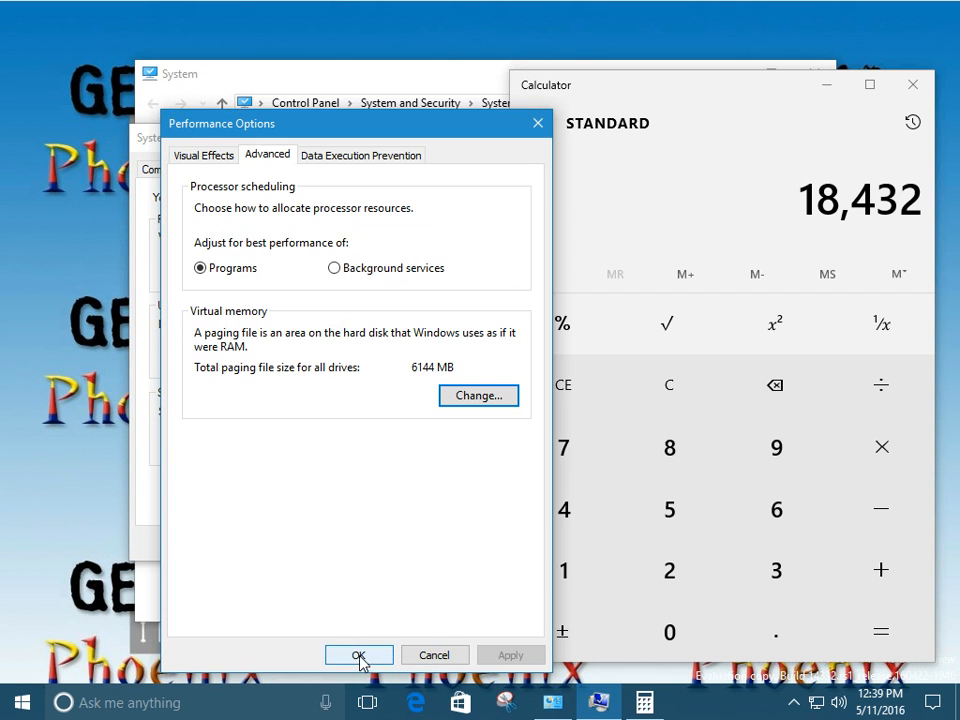
left_click(359, 655)
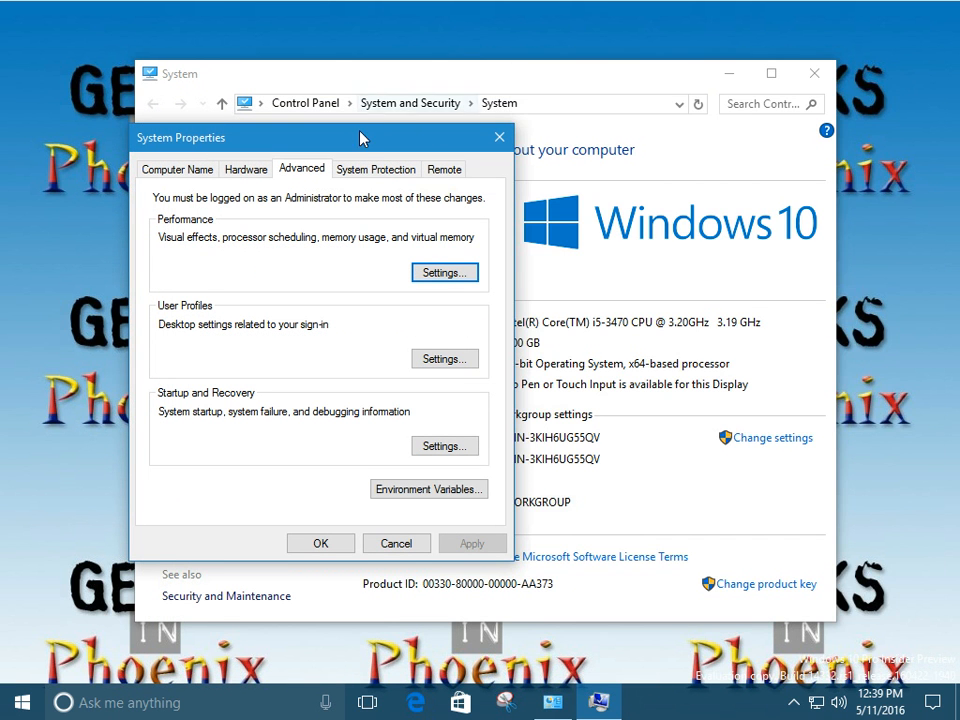
mouse_move(360, 140)
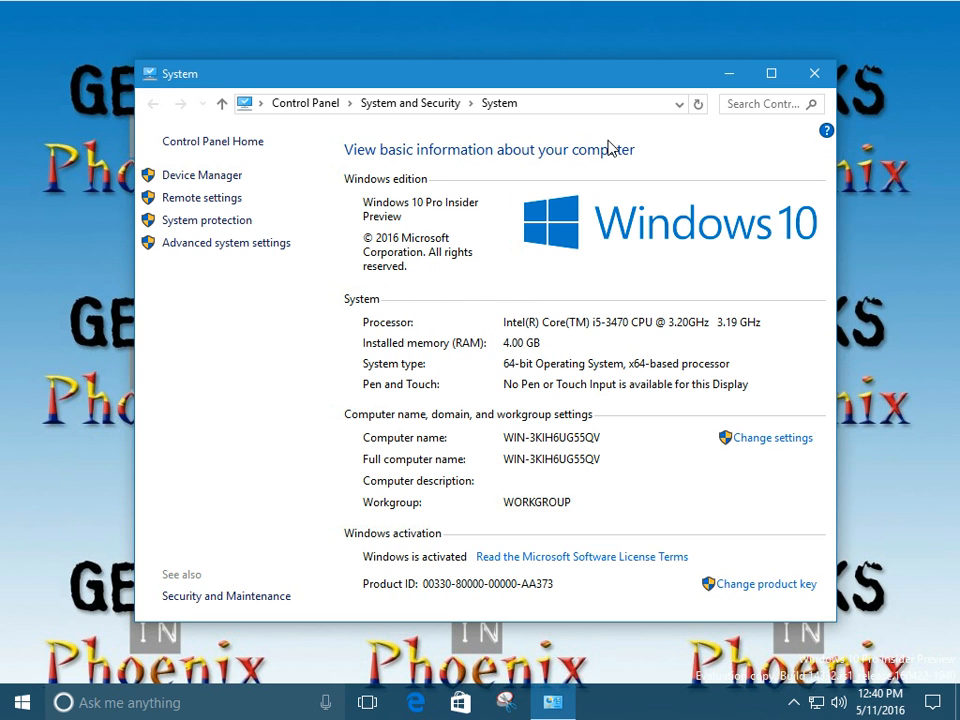
mouse_move(780, 148)
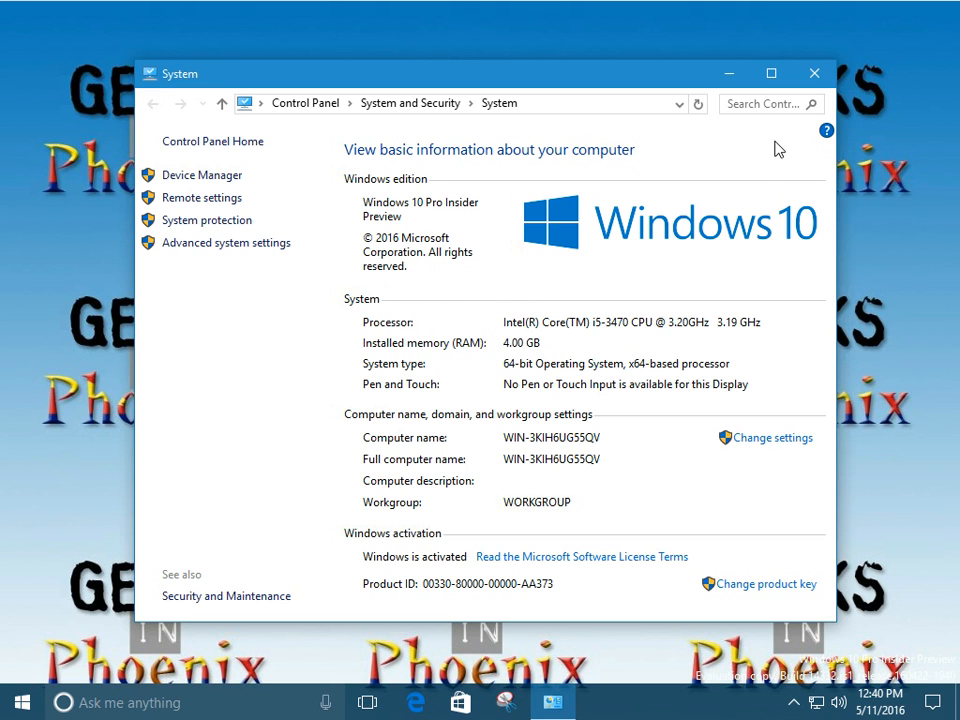